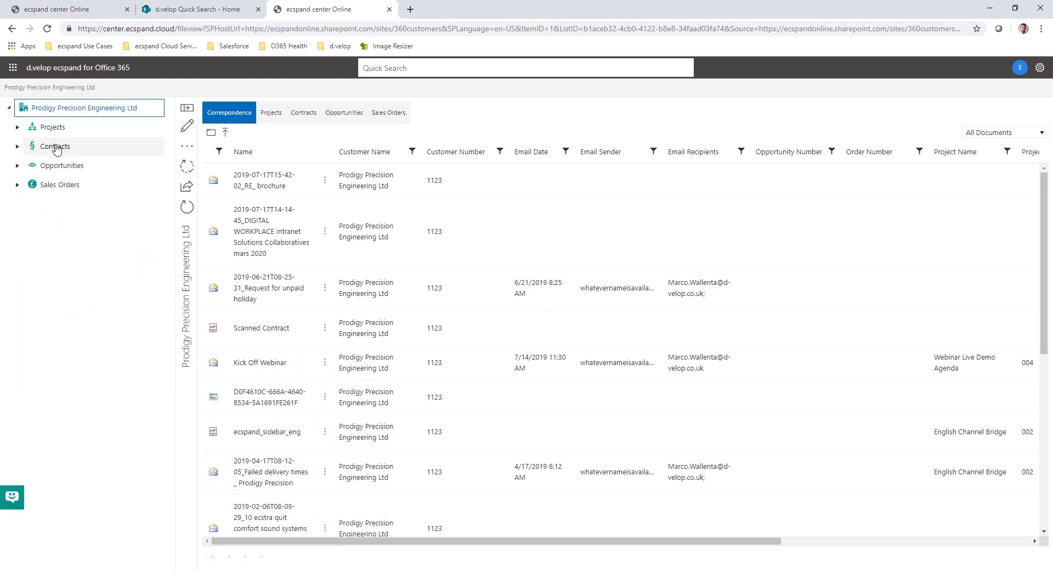
mouse_move(55, 166)
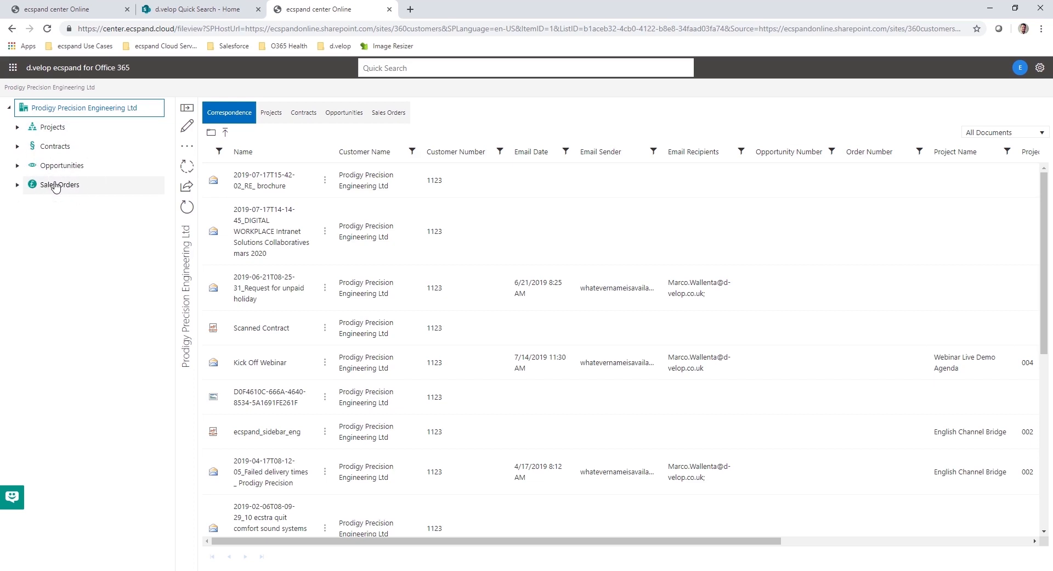
mouse_move(56, 187)
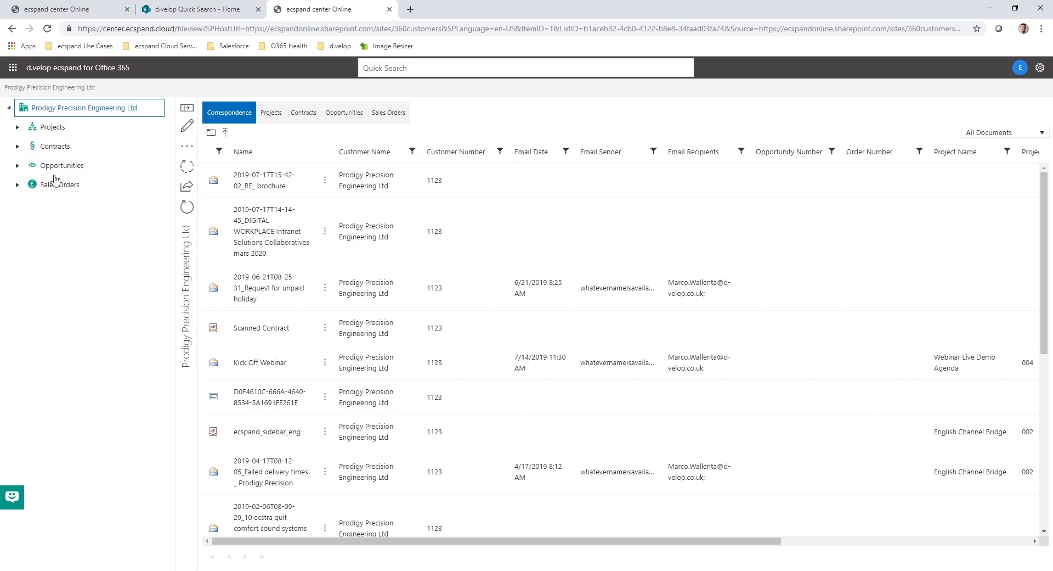
mouse_move(62, 166)
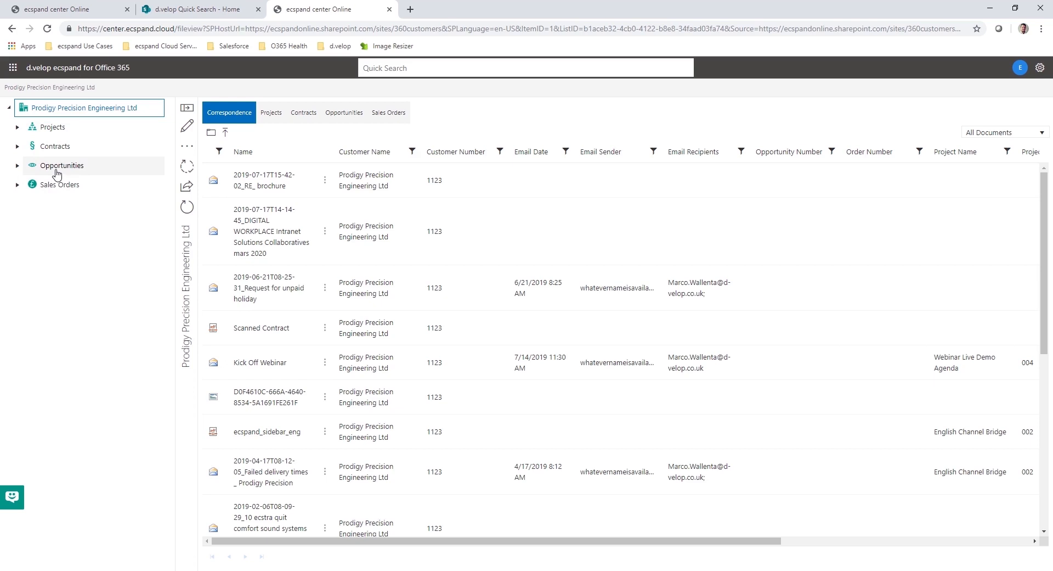
mouse_move(61, 166)
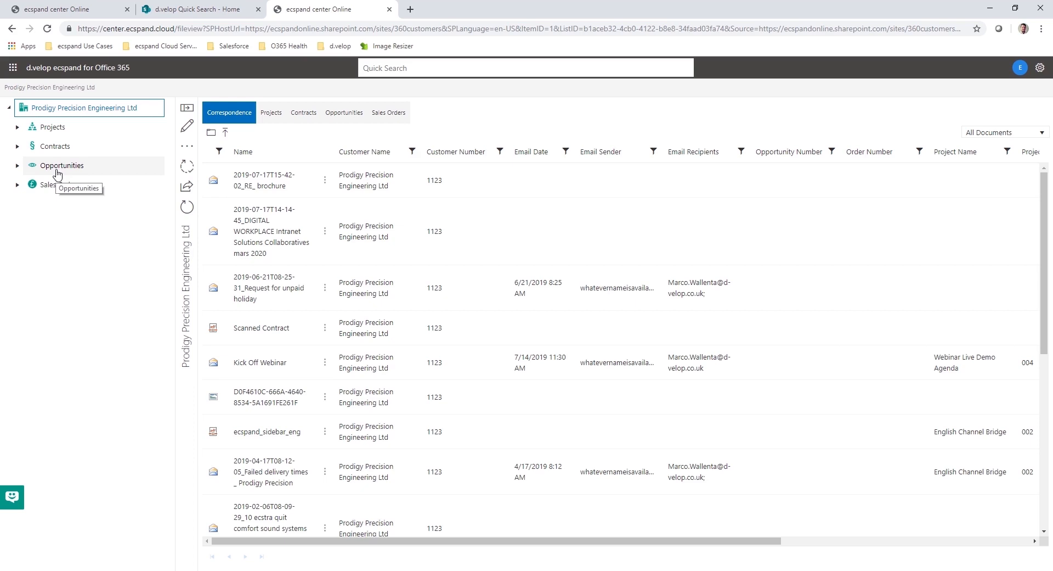
mouse_move(69, 173)
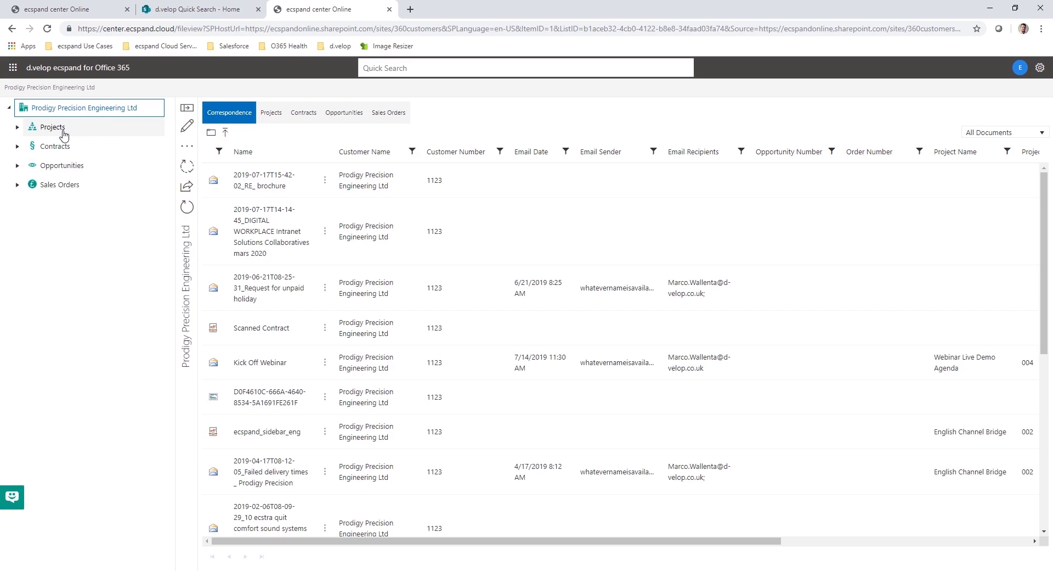
mouse_move(54, 146)
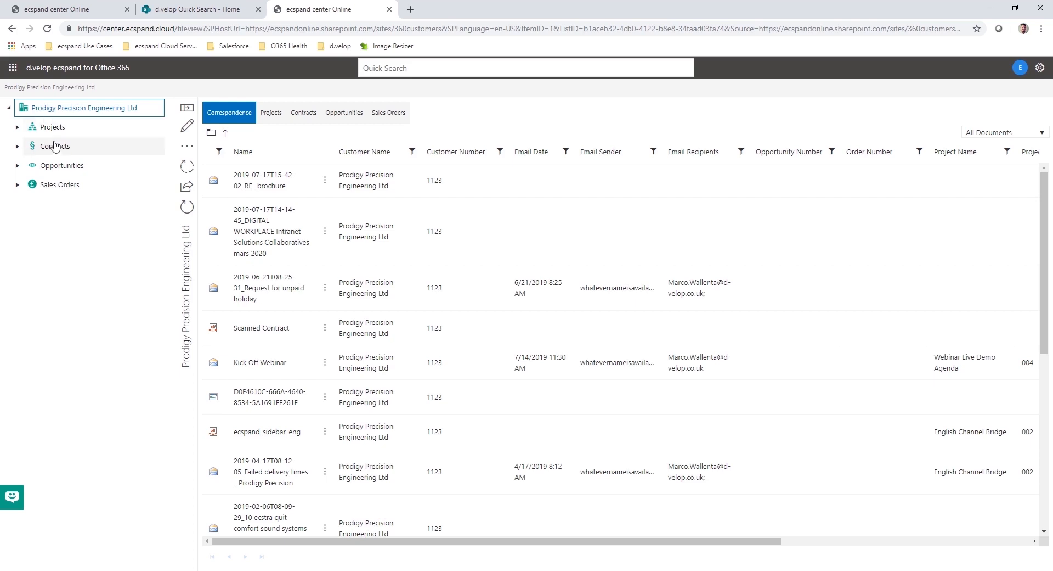
Step: Expand the customer tree and show the 3D CAD Converter opportunity, then its sales order's fulfilment documents
click(16, 166)
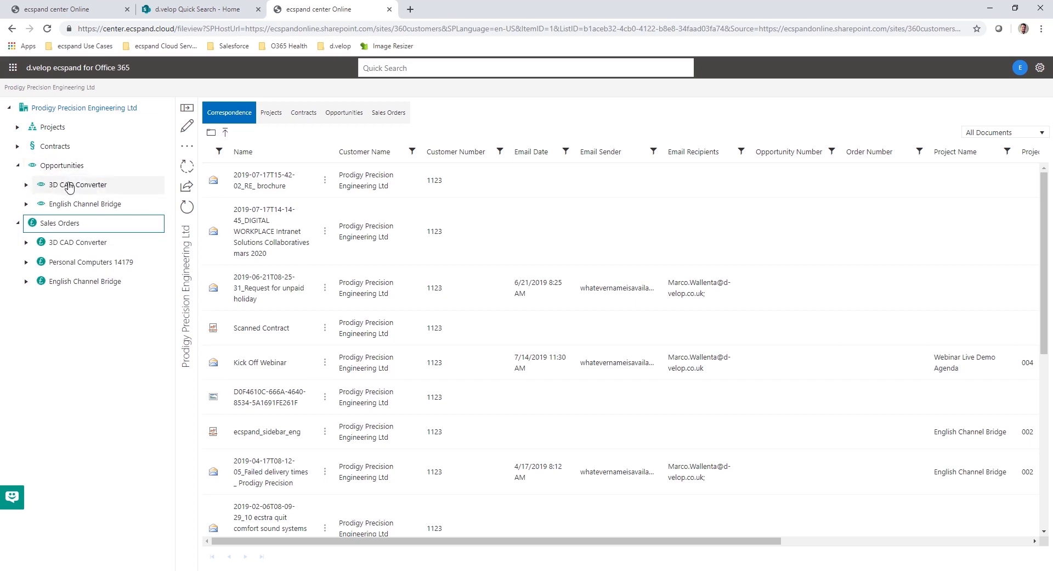
click(81, 185)
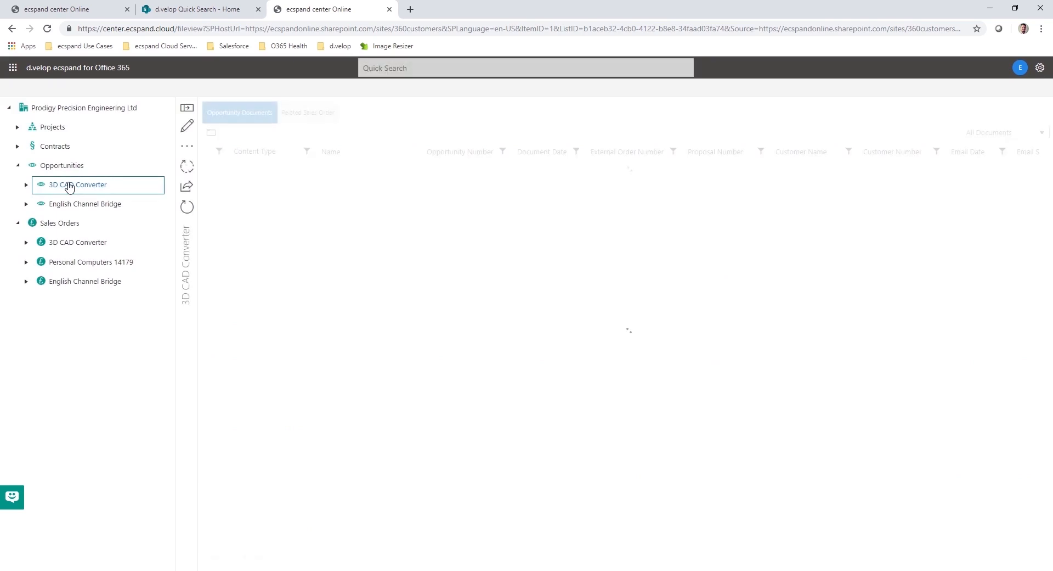
click(77, 185)
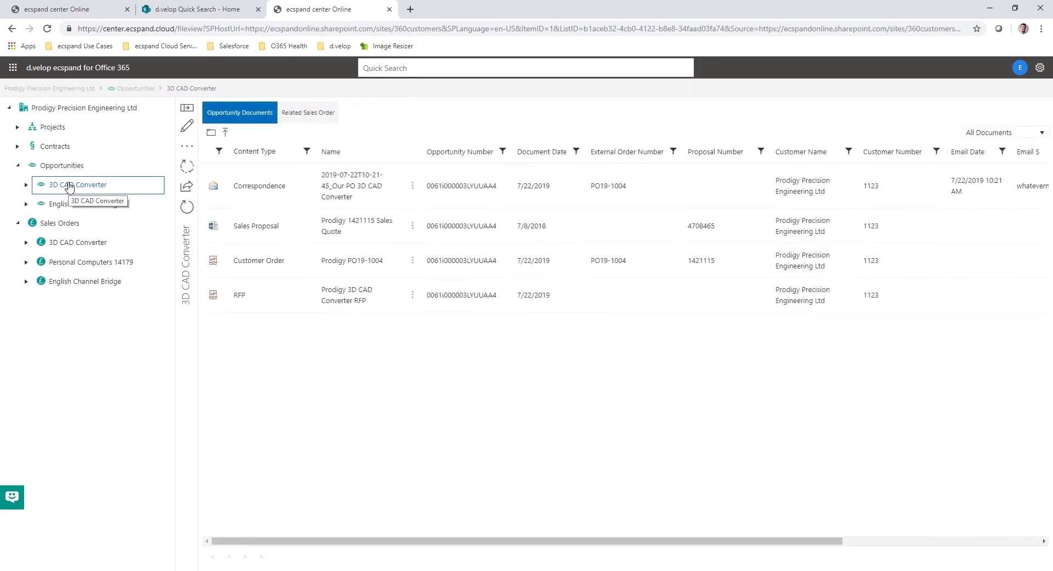
click(77, 242)
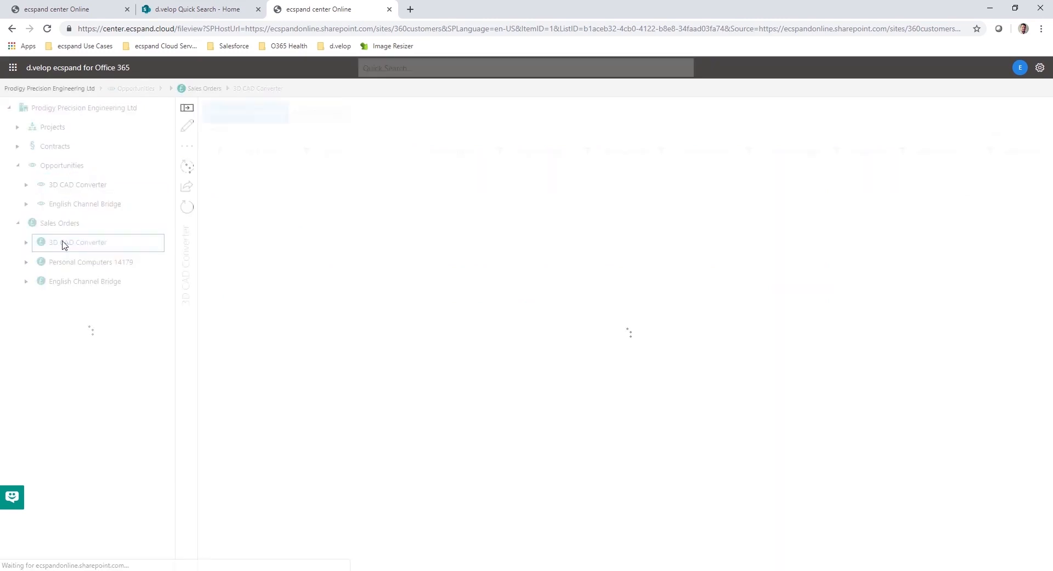
click(79, 241)
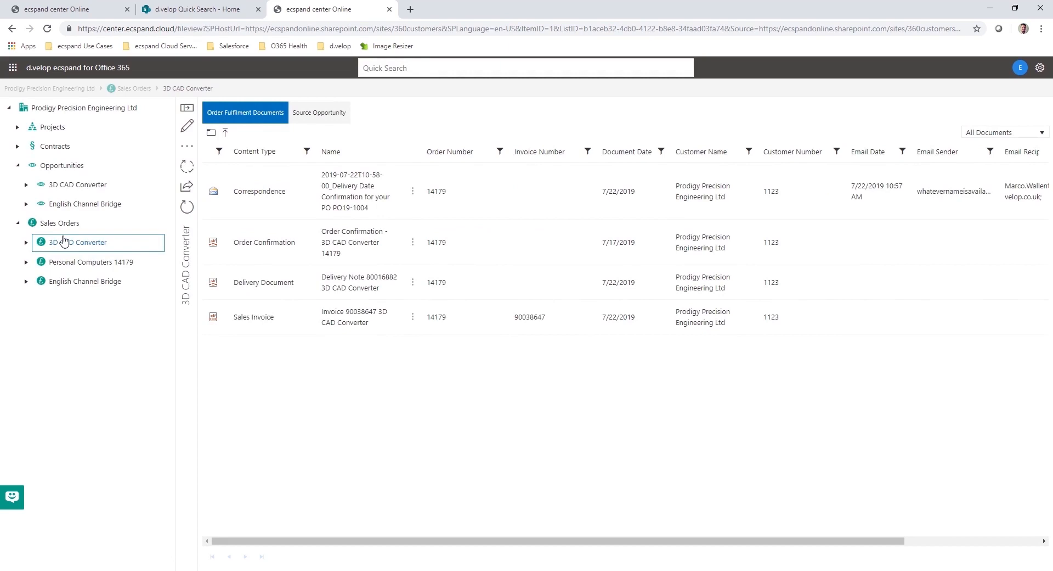
mouse_move(64, 240)
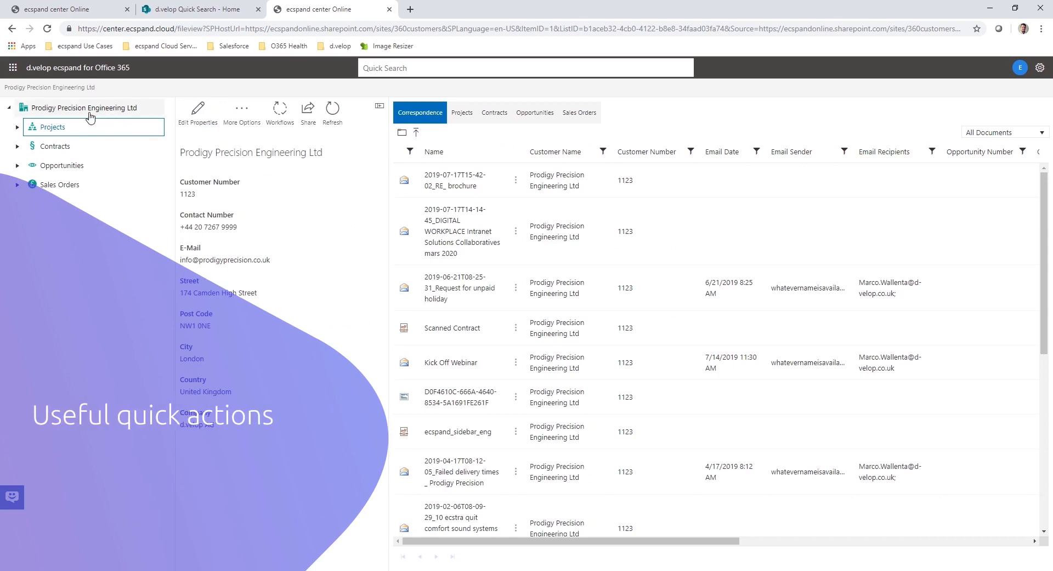
mouse_move(64, 134)
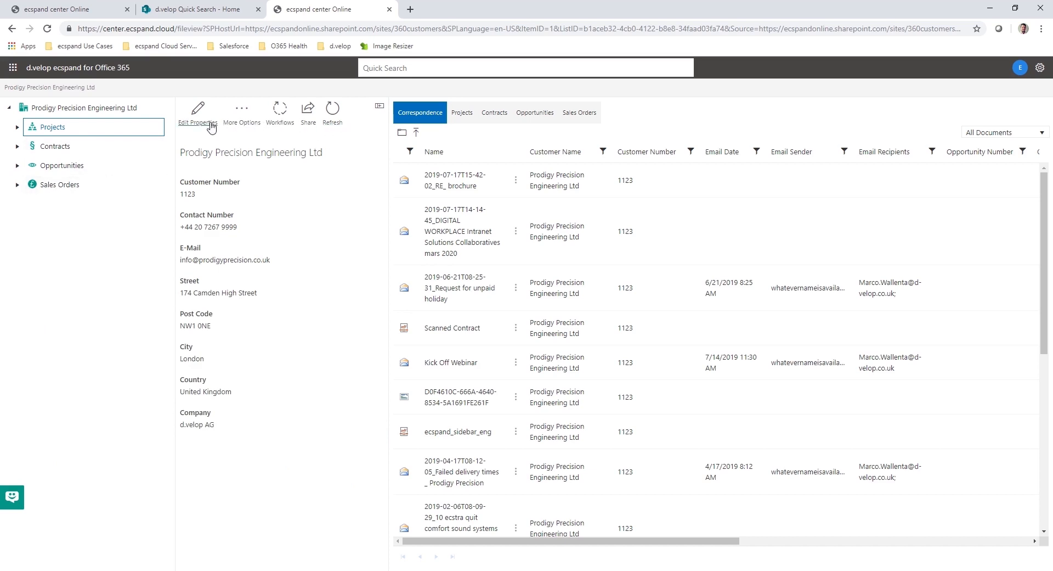
mouse_move(209, 138)
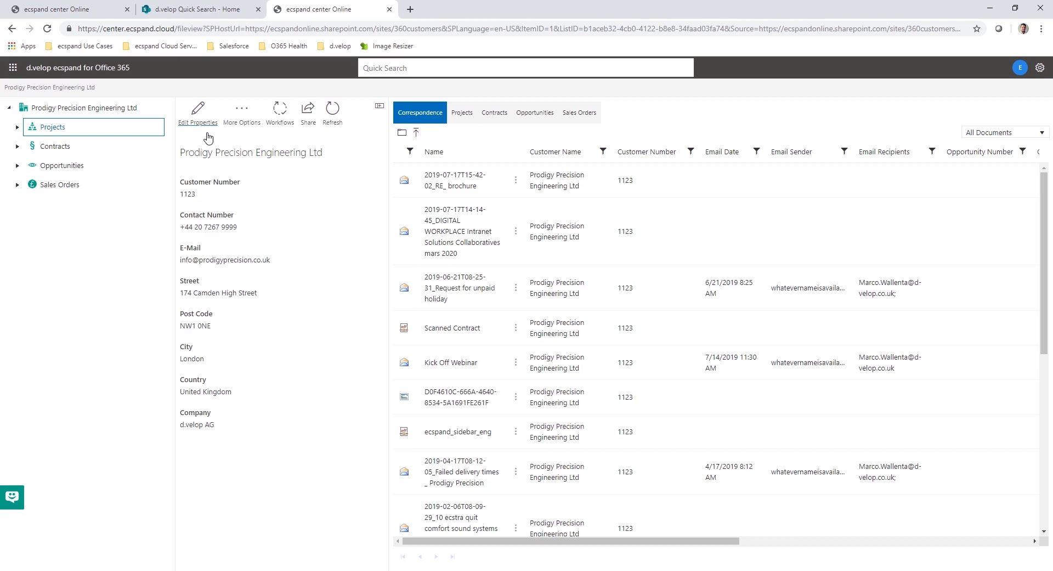
mouse_move(221, 136)
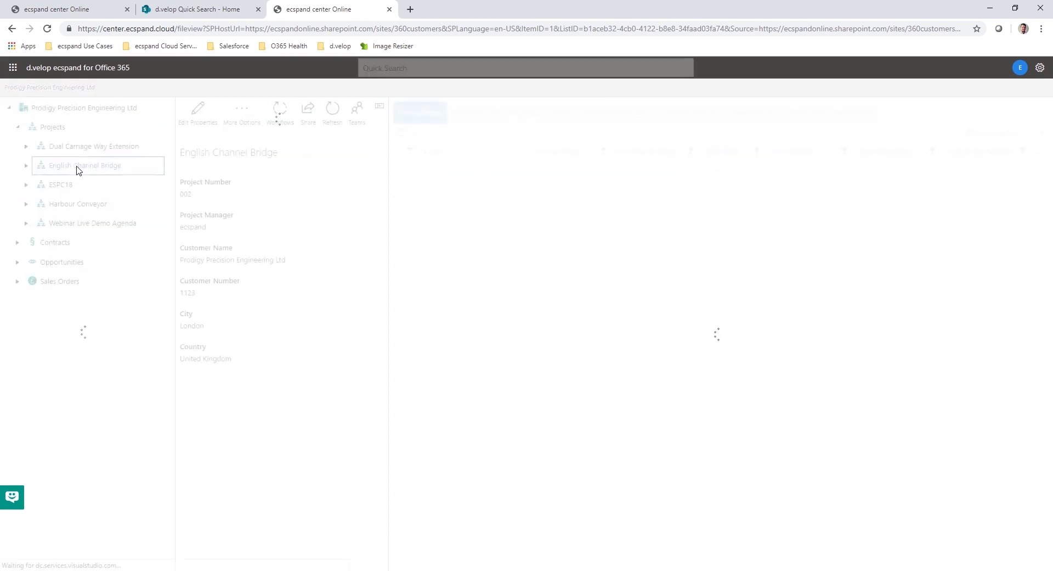
Step: Show the English Channel Bridge project, view the empty New Contract record, then return to the project
click(85, 164)
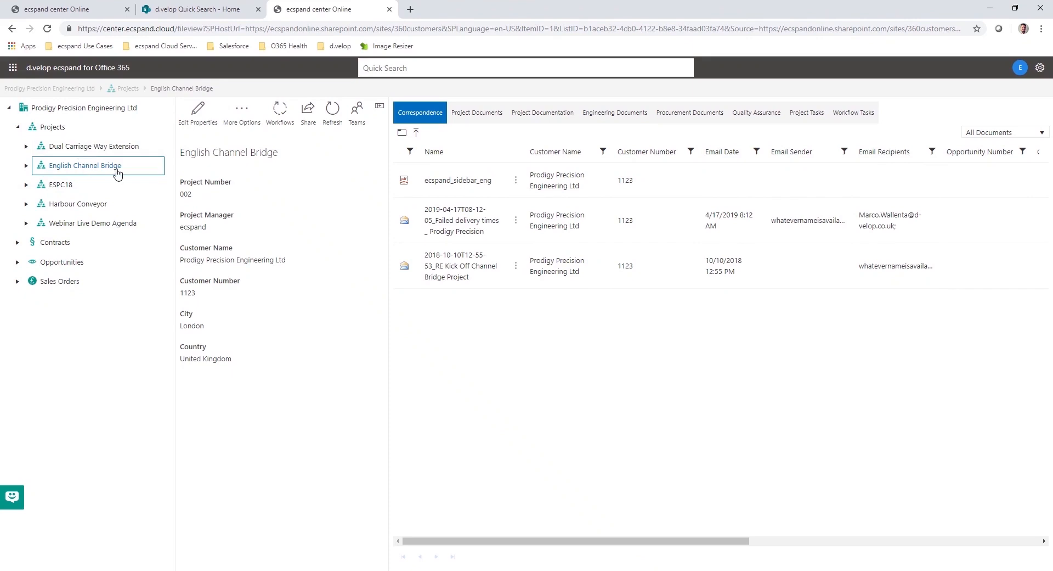
mouse_move(358, 107)
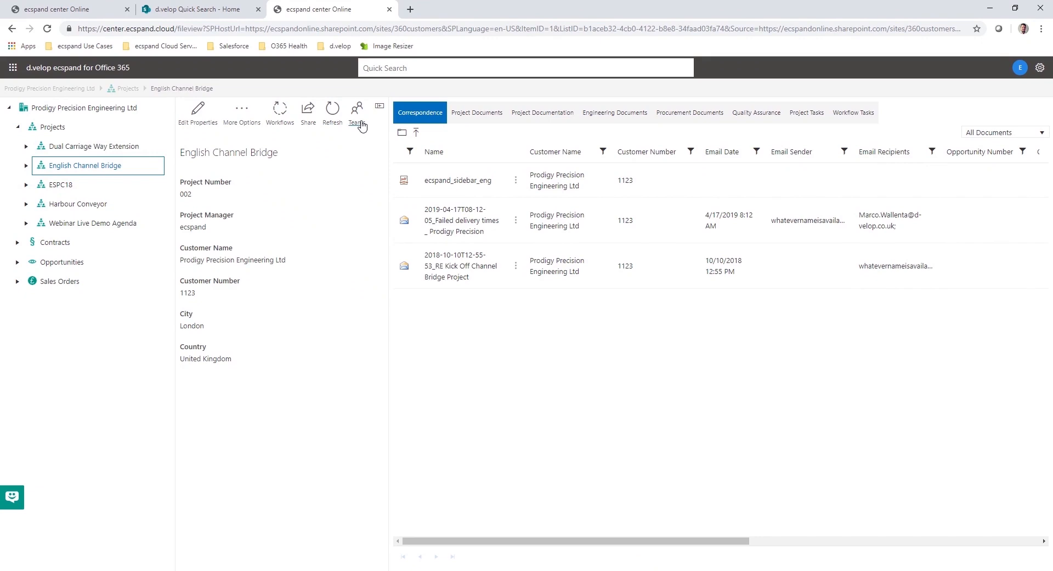
mouse_move(7, 246)
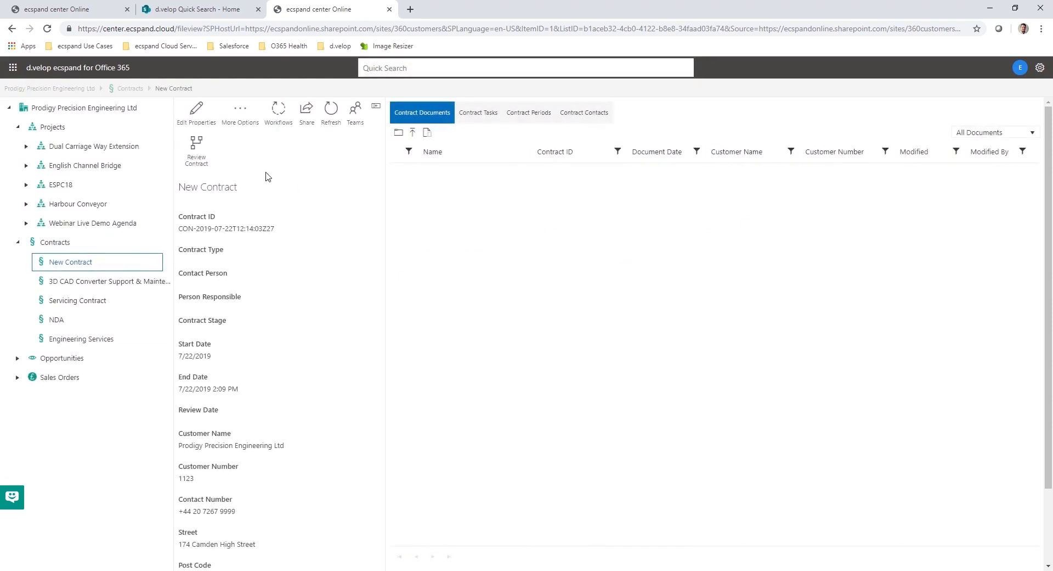
mouse_move(254, 181)
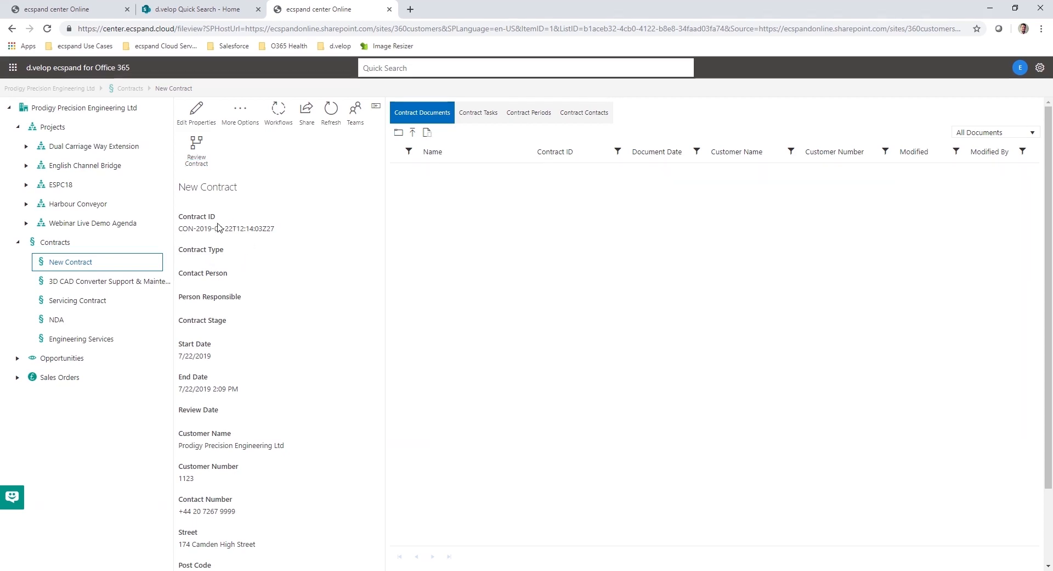
mouse_move(223, 311)
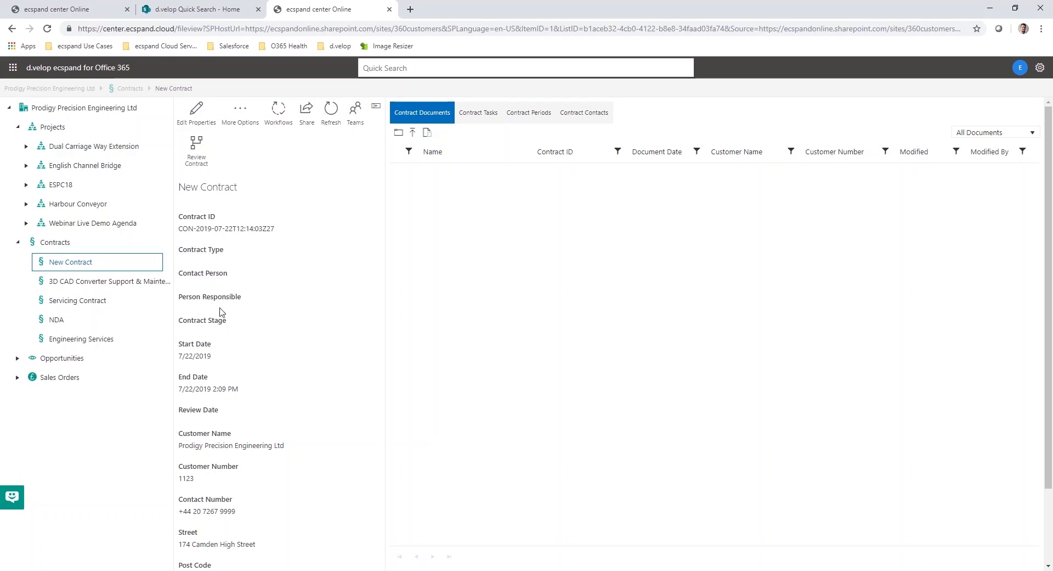
mouse_move(94, 146)
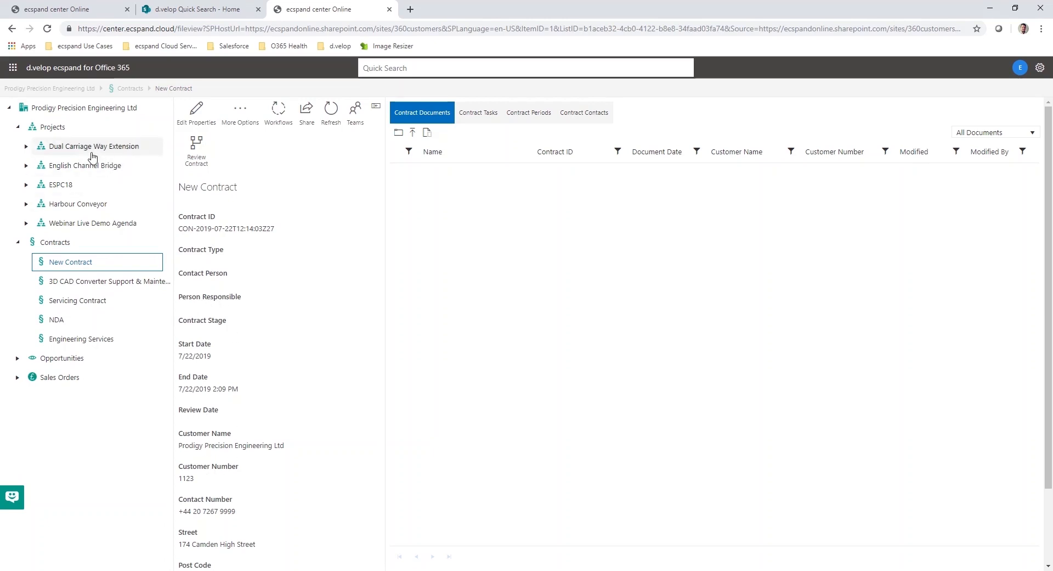
click(86, 165)
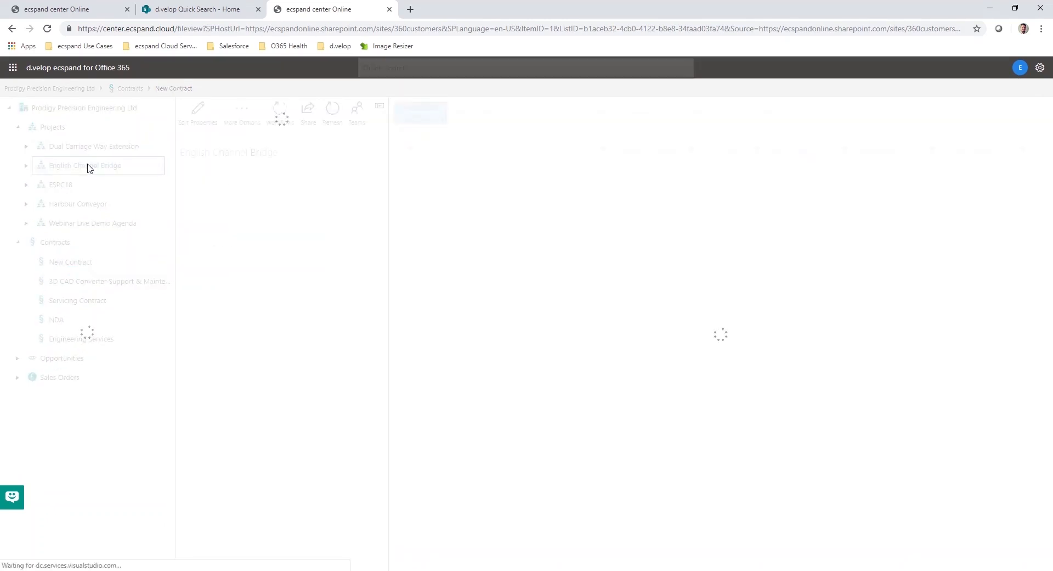
Step: Load English Channel Bridge's correspondence and expand the customer's Opportunities node
click(85, 164)
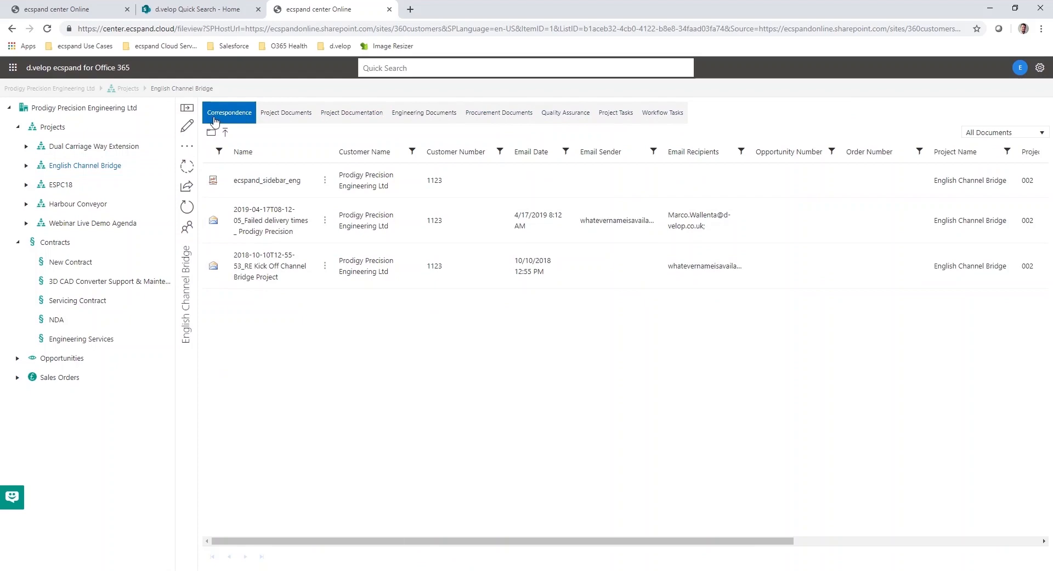
mouse_move(220, 122)
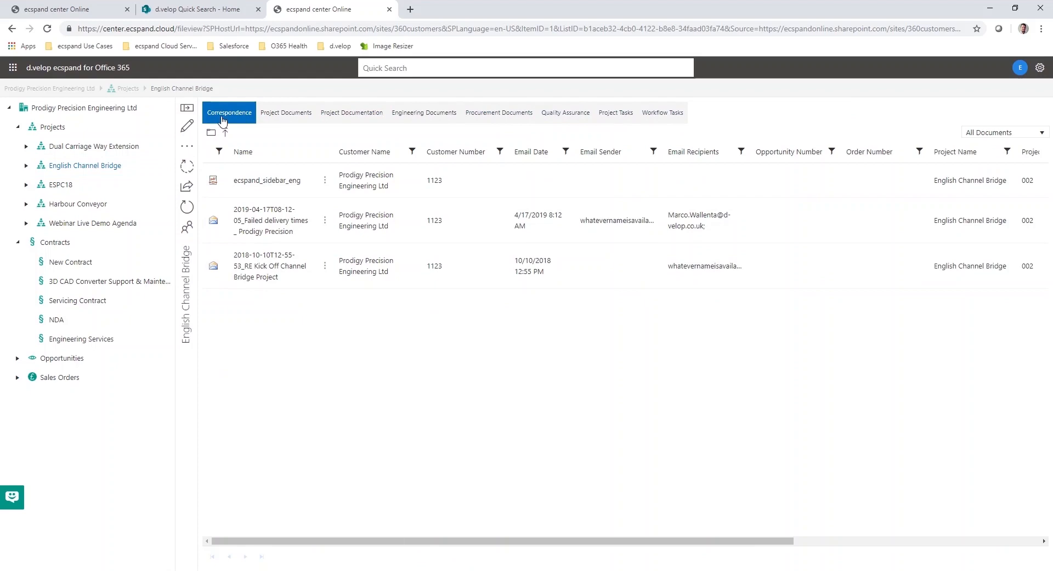
mouse_move(206, 205)
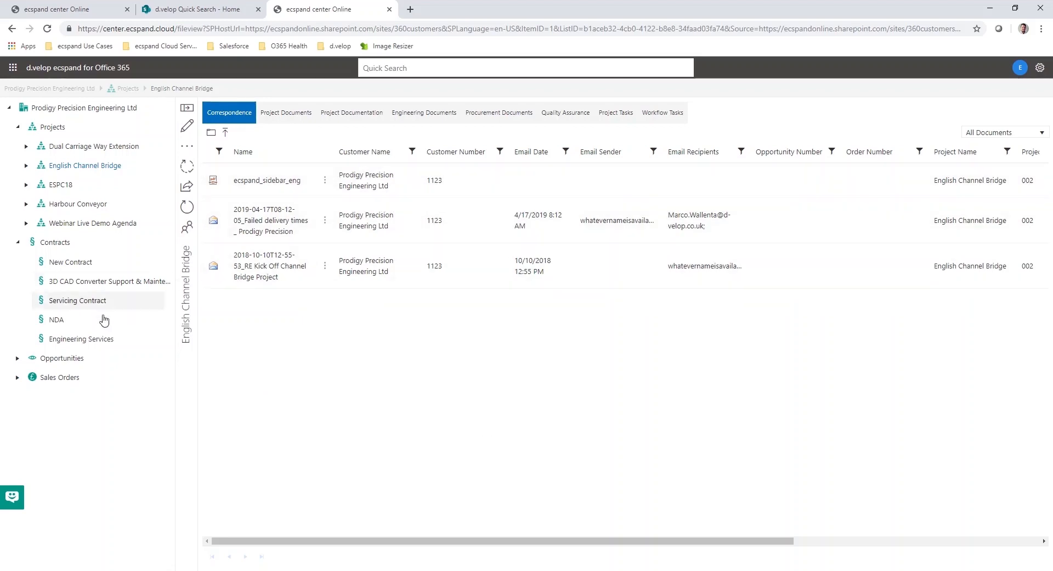
click(61, 358)
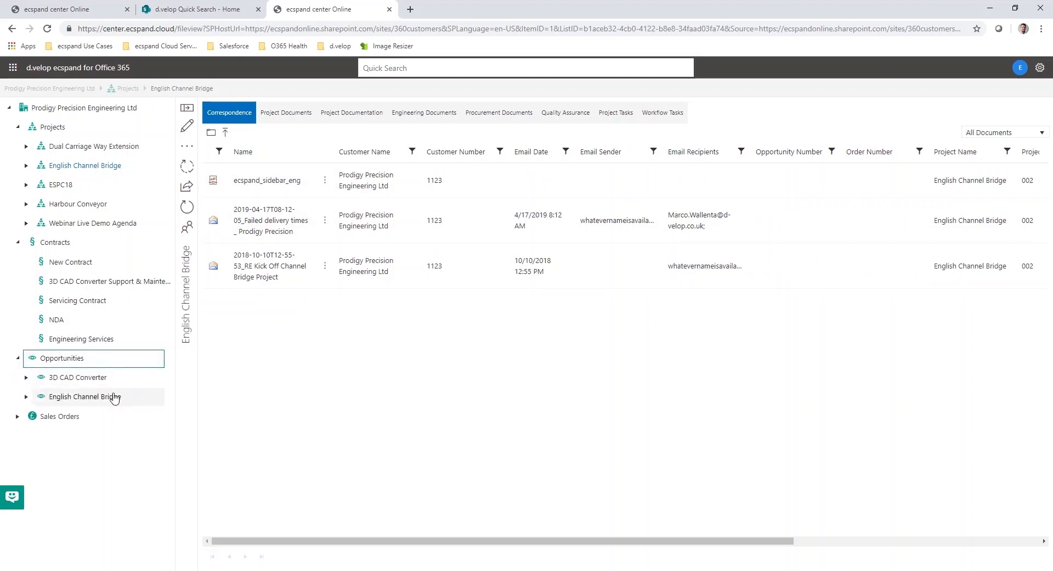
Step: From the 3D CAD Converter opportunity, follow Related Sales Order to the sales order's fulfilment documents
click(77, 377)
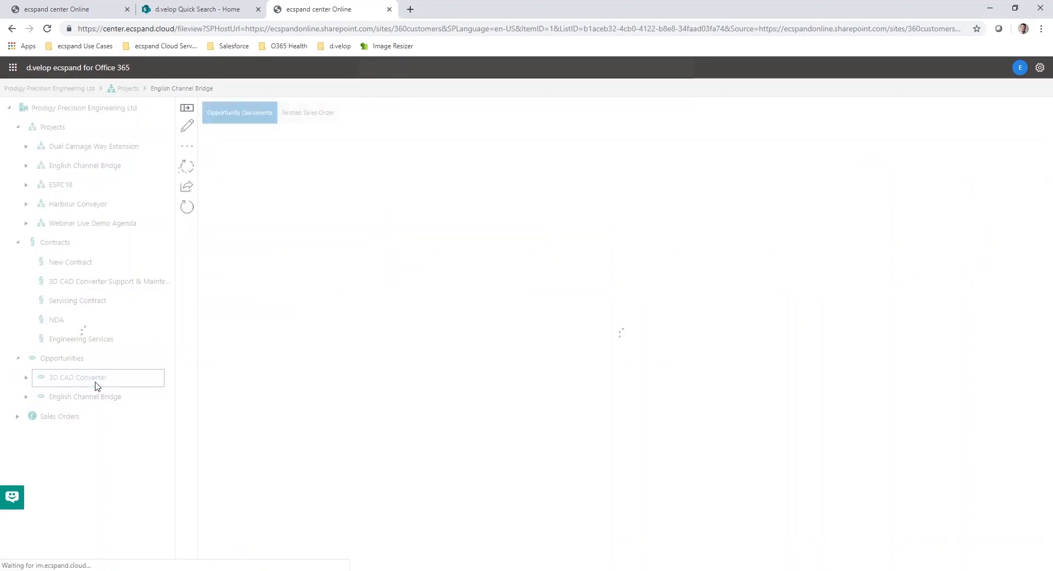
click(78, 378)
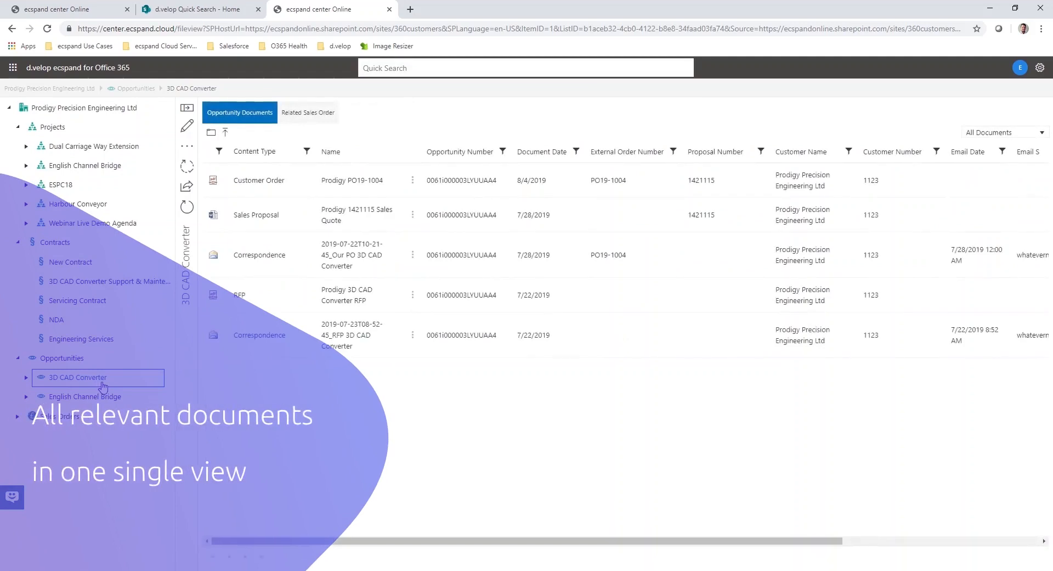
mouse_move(269, 214)
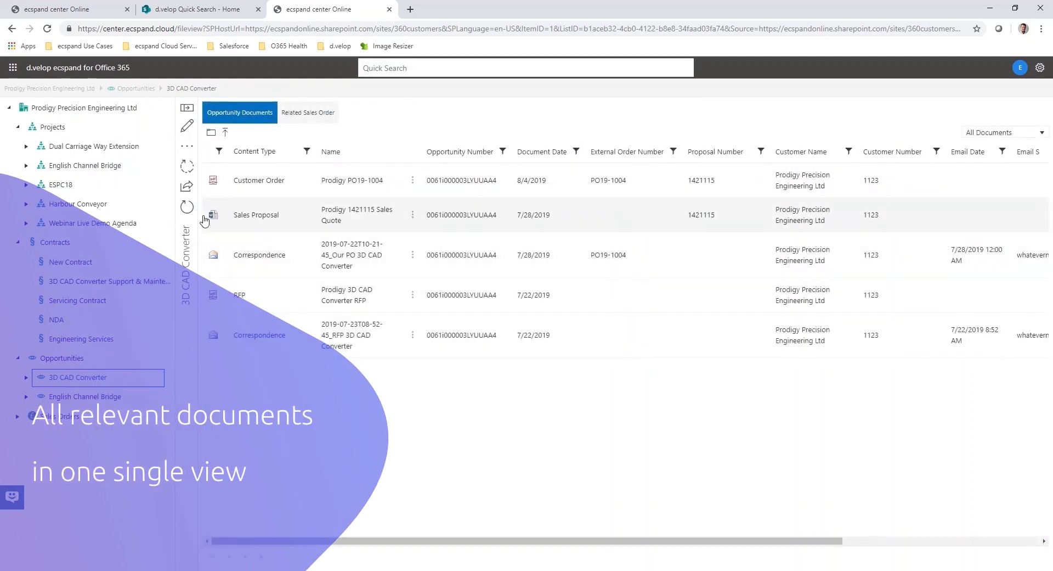
mouse_move(332, 131)
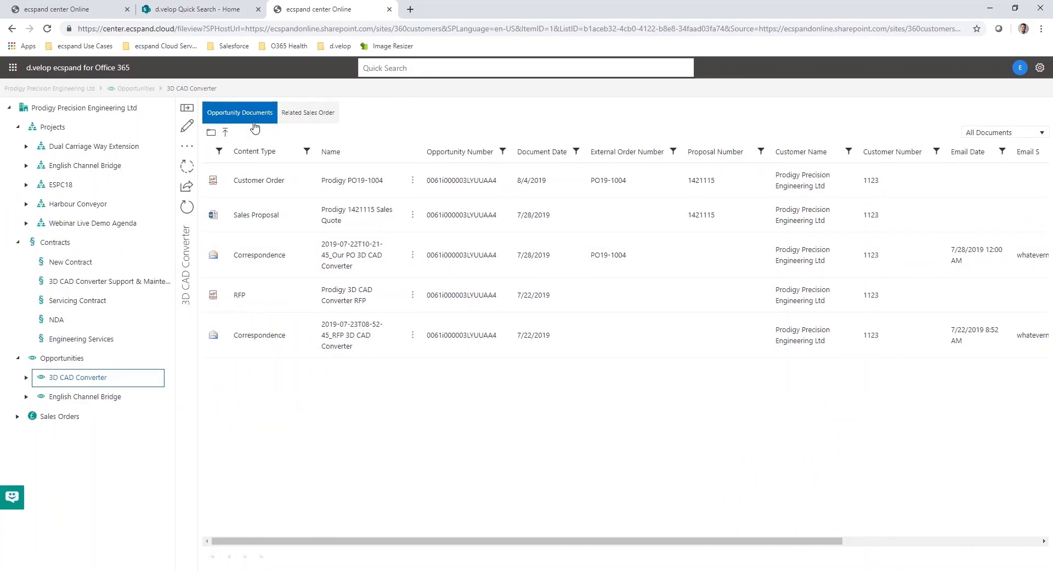
mouse_move(227, 301)
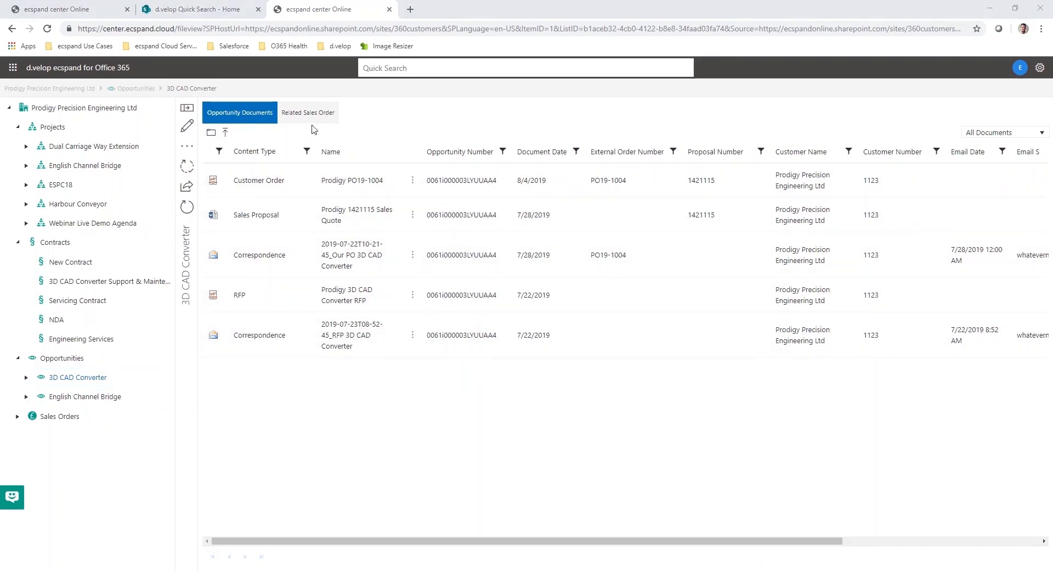
mouse_move(314, 121)
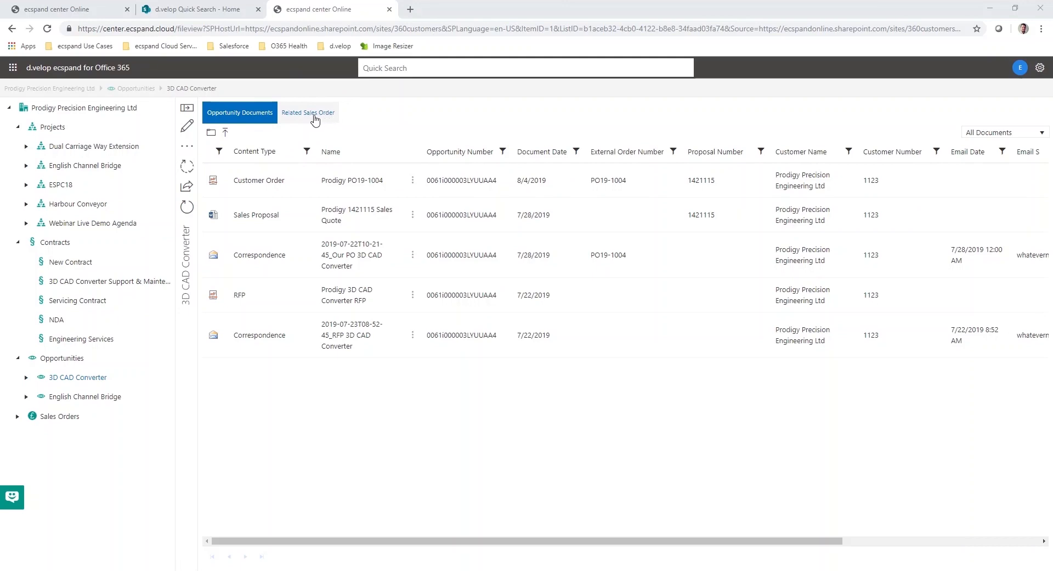
mouse_move(312, 121)
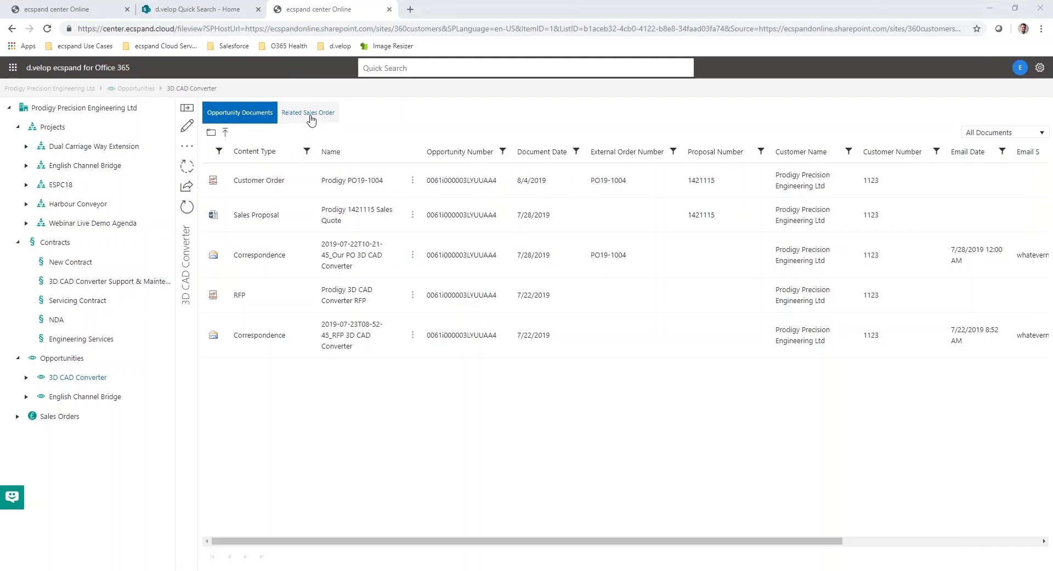
mouse_move(366, 214)
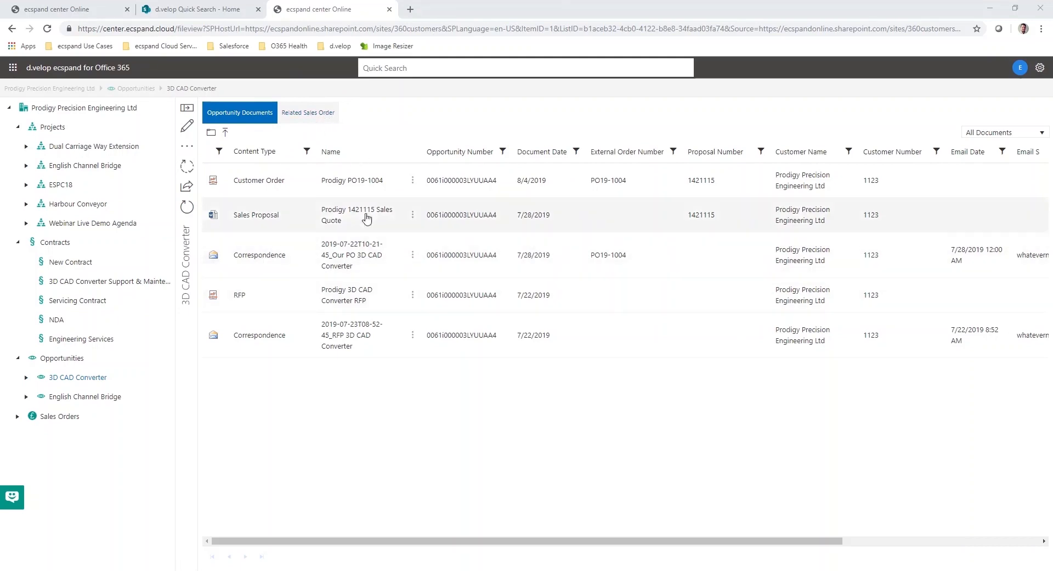
mouse_move(326, 152)
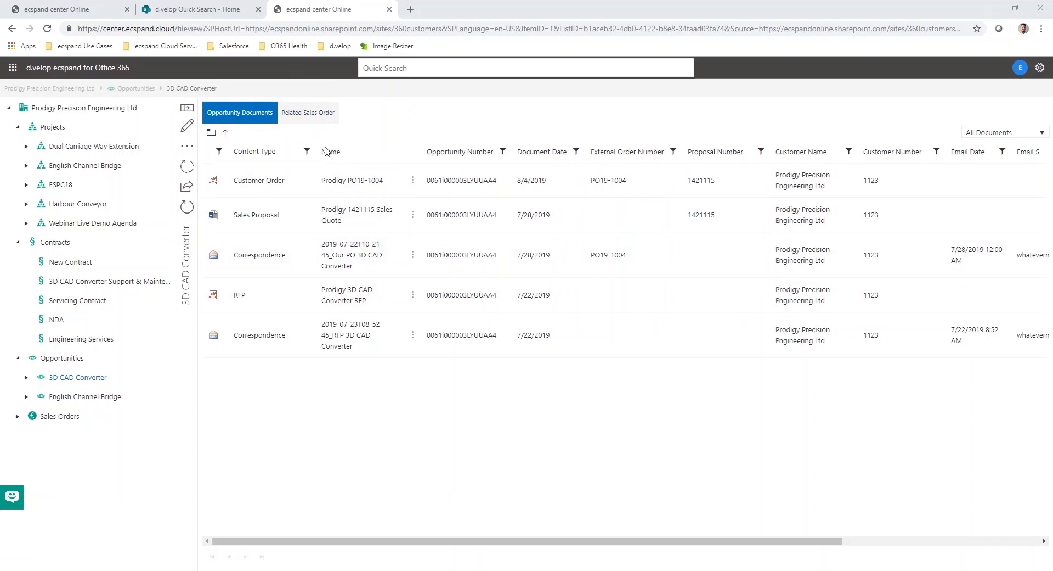
click(308, 112)
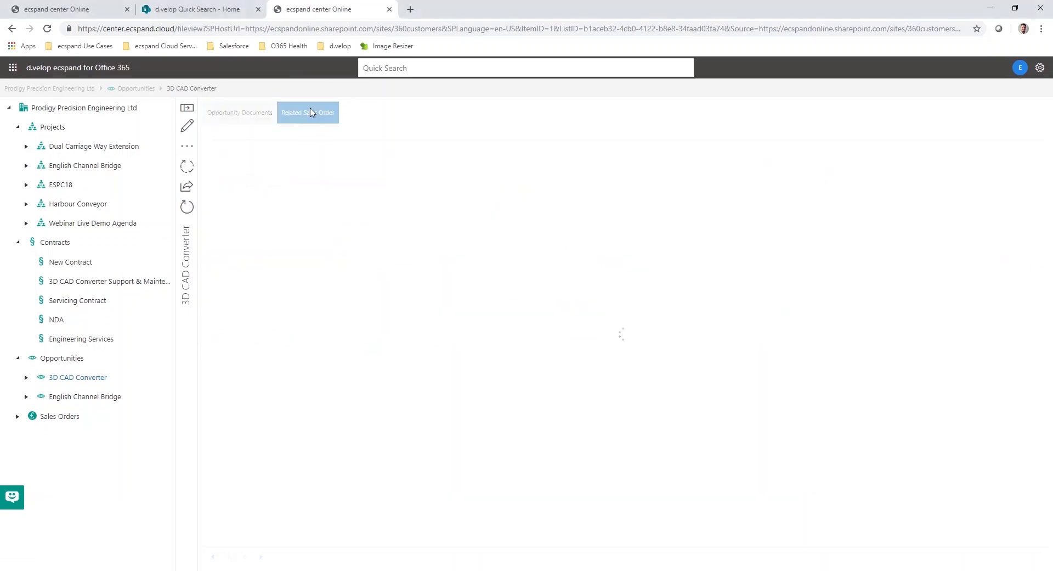
click(307, 112)
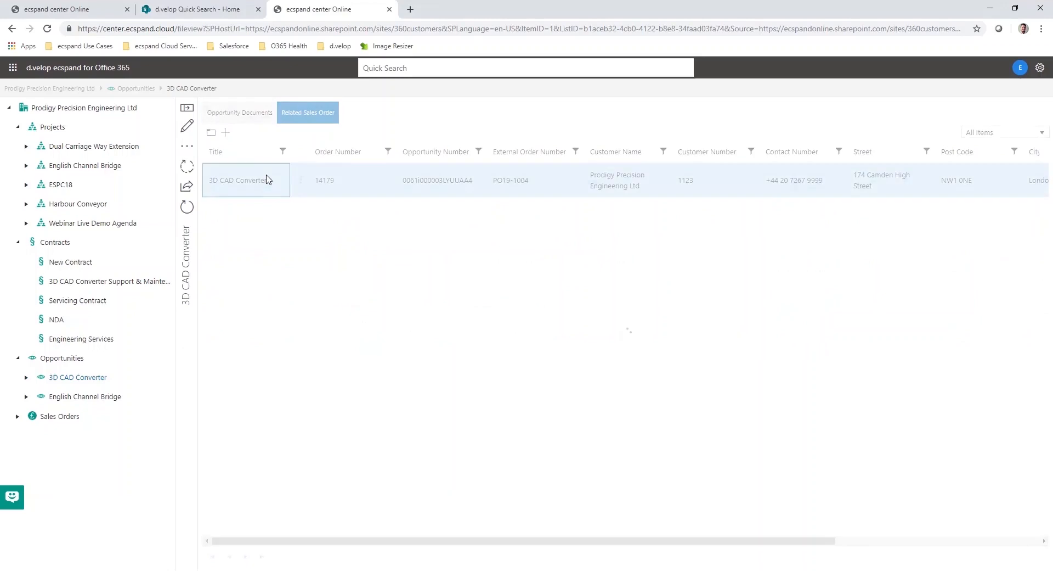
click(238, 180)
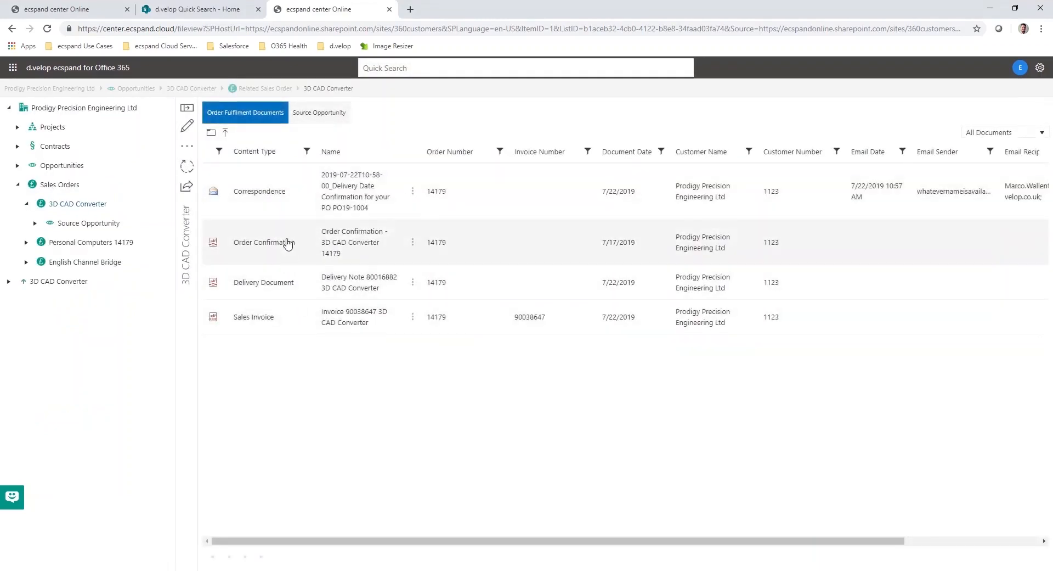
mouse_move(282, 321)
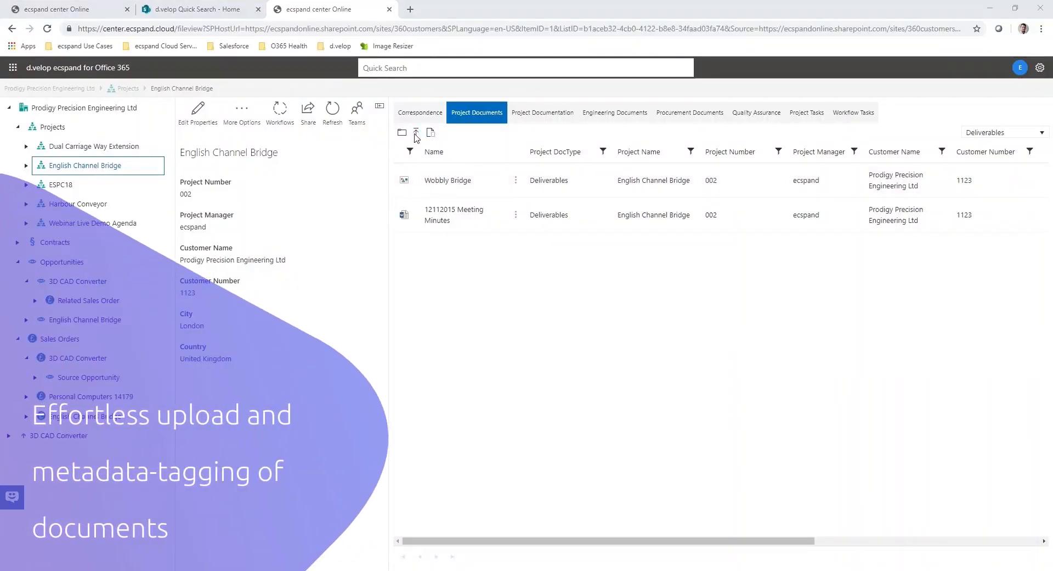
Step: Upload the 22072019 Requirements Workshop .pptx to English Channel Bridge's Project Documents
click(416, 133)
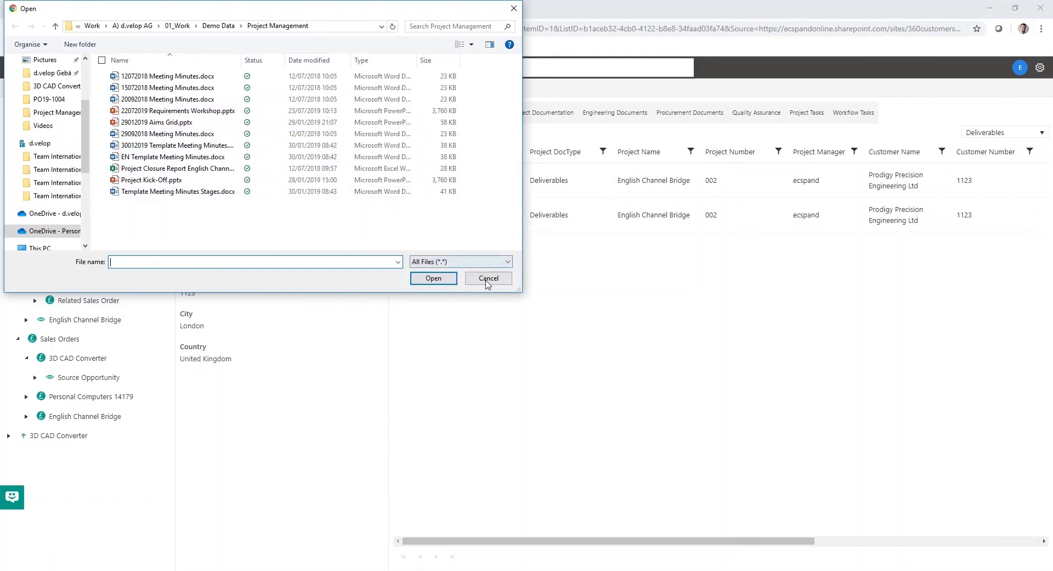
click(489, 279)
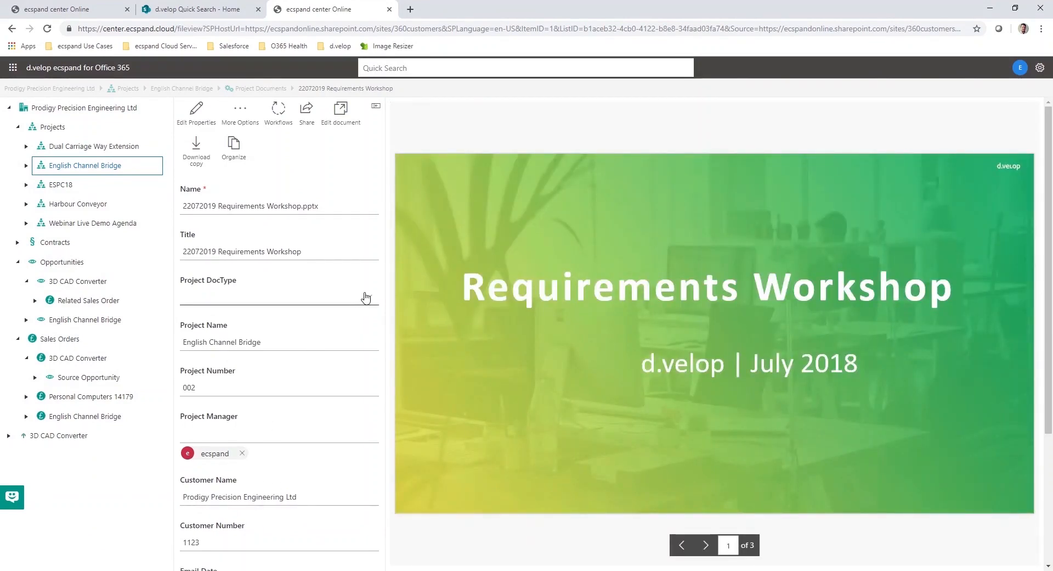
Step: Set the presentation's Project DocType to Presentation and save its metadata
click(278, 297)
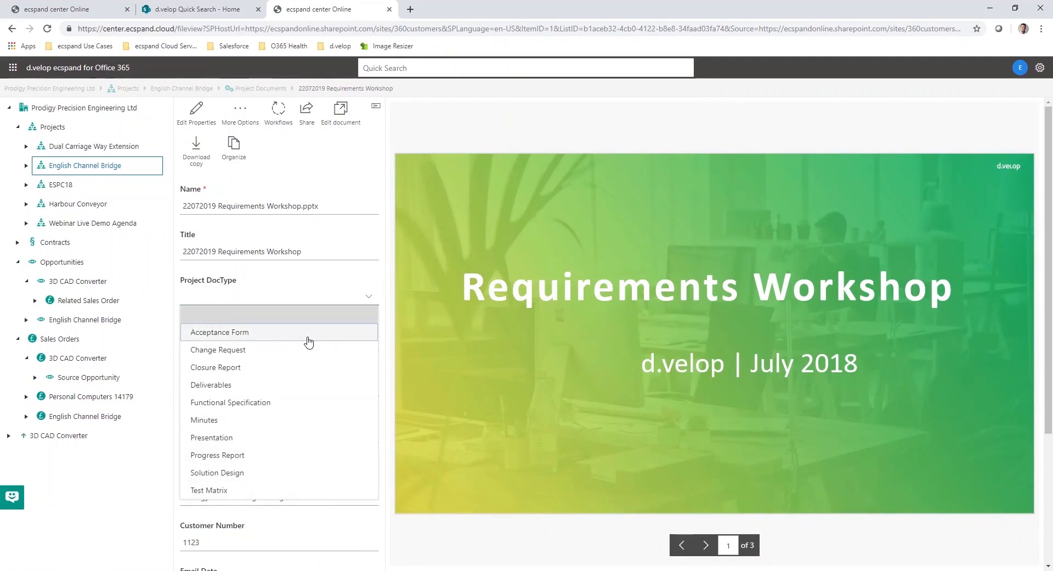
mouse_move(280, 384)
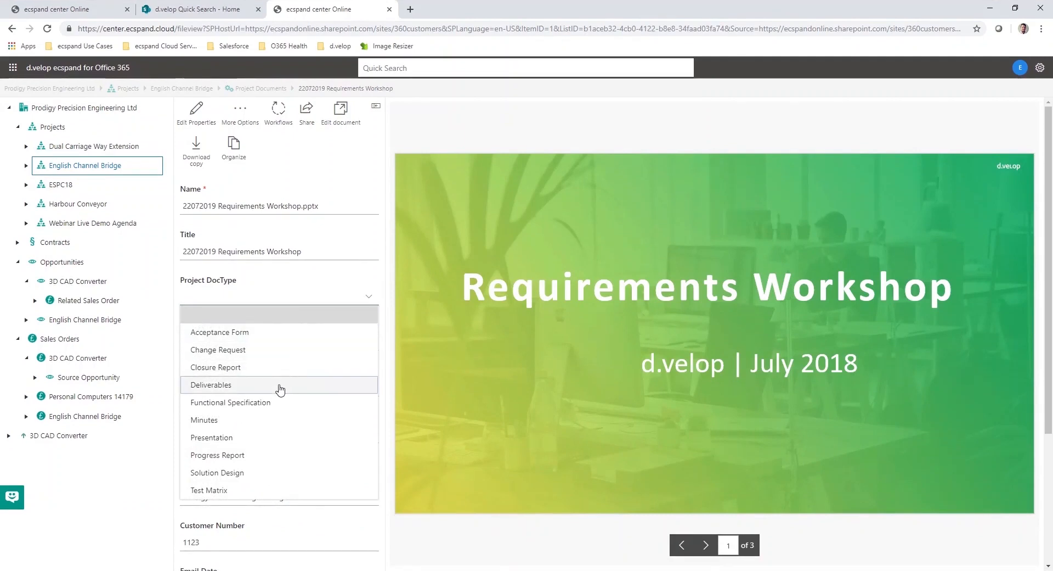
mouse_move(251, 419)
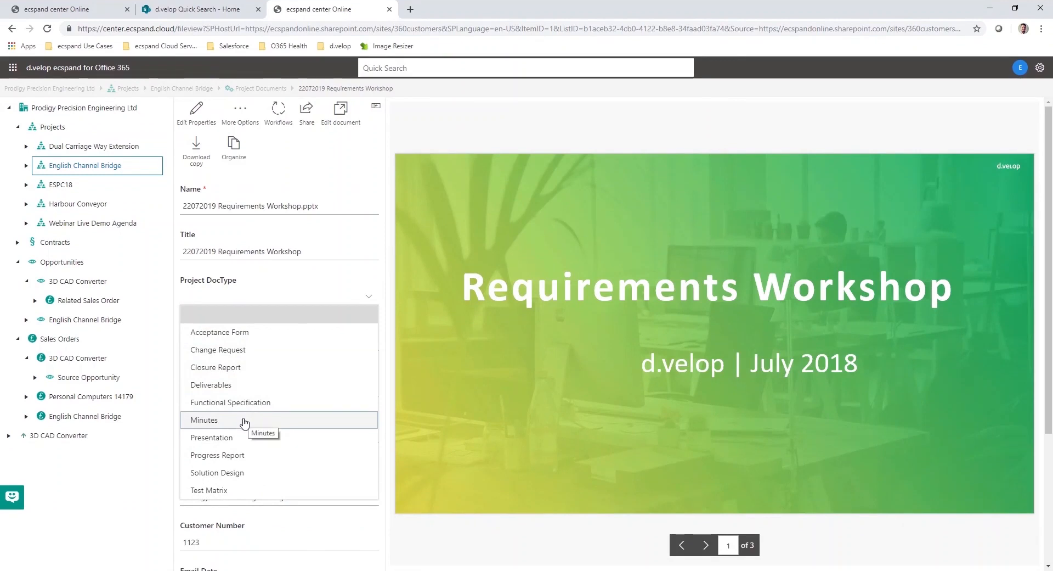
click(211, 436)
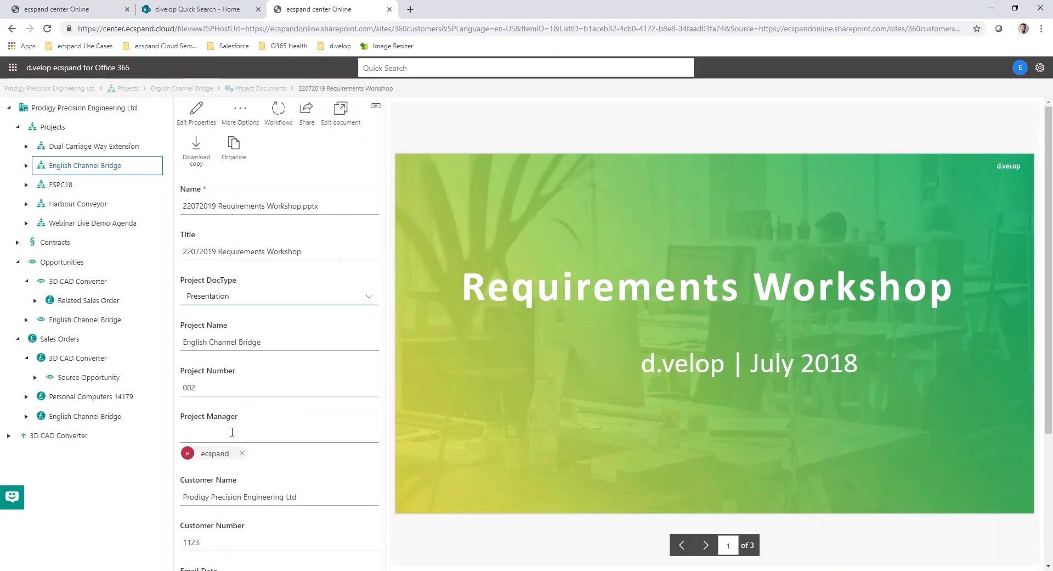
scroll(down, 3)
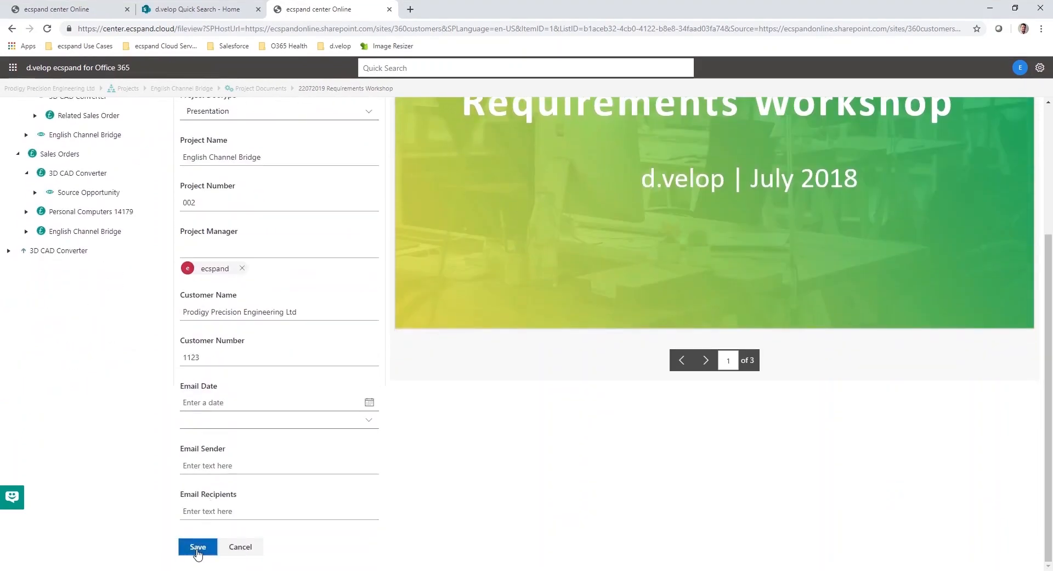
click(198, 545)
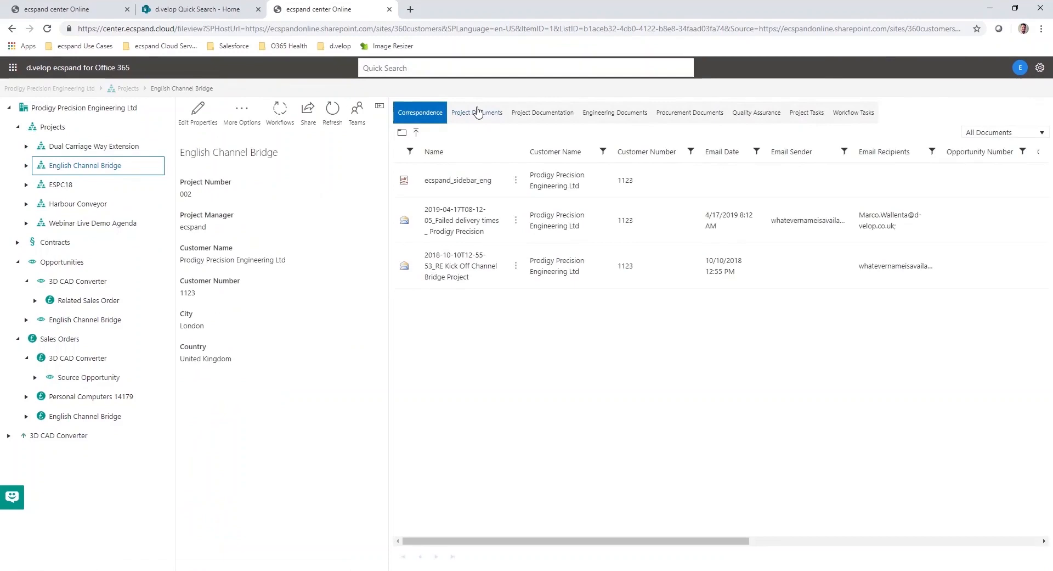
Step: Show Project Documents and filter the list by a document type view
click(476, 112)
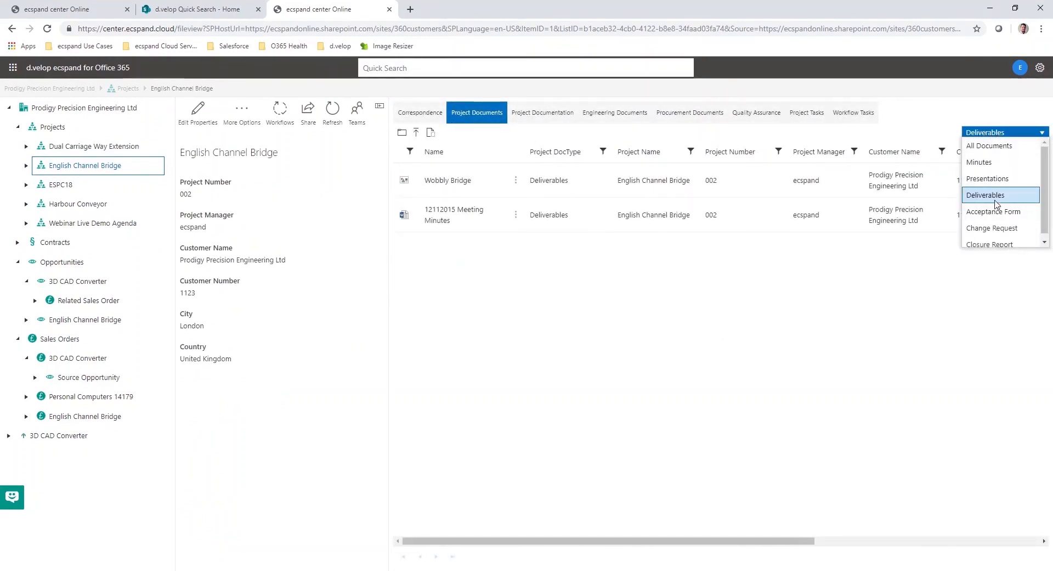
click(988, 178)
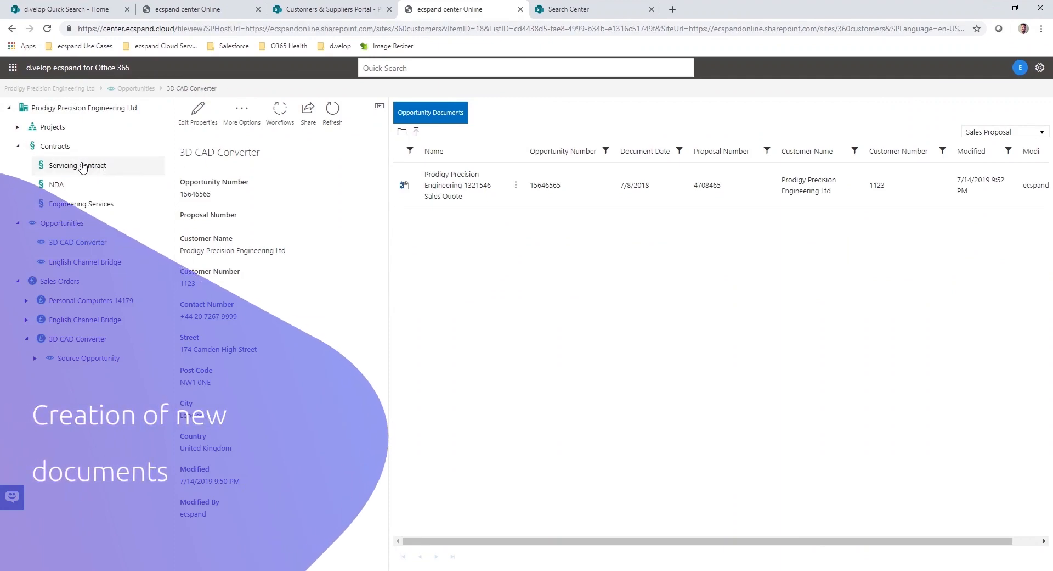
Step: In Servicing Contract, create the new document 1907 Template NDA from EN Template NDA.docx
click(77, 166)
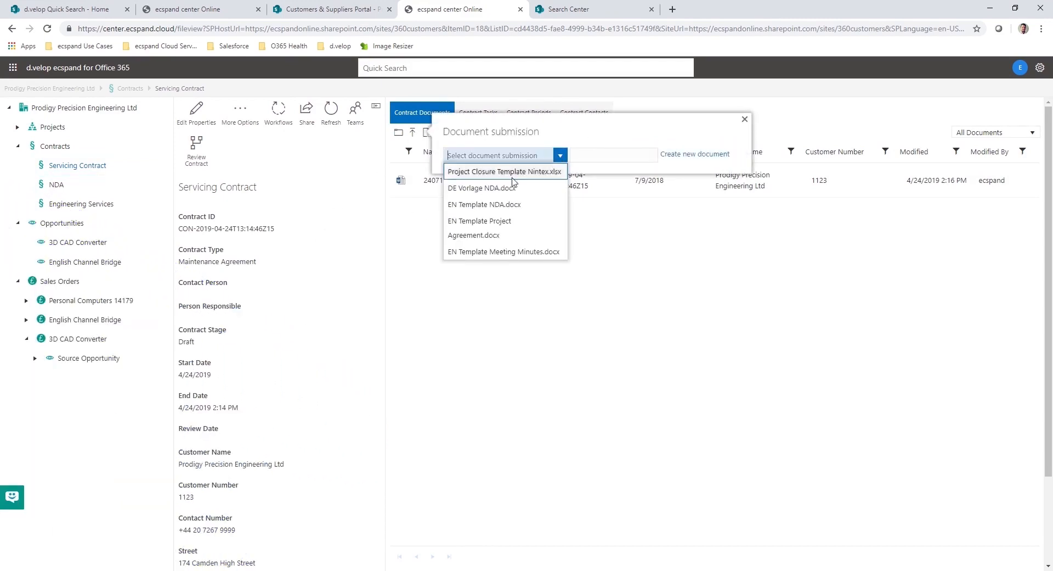
click(484, 204)
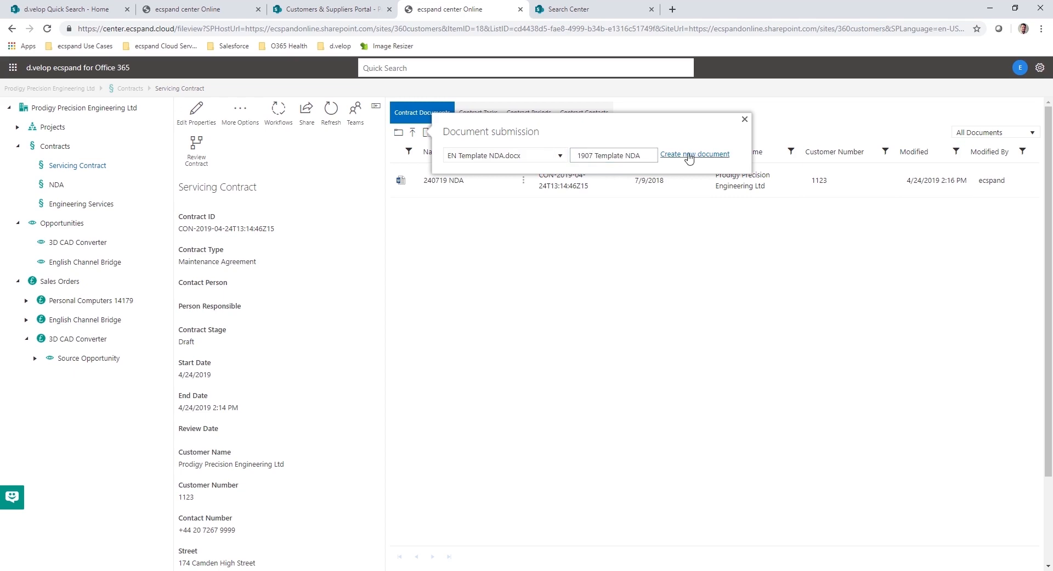
click(695, 154)
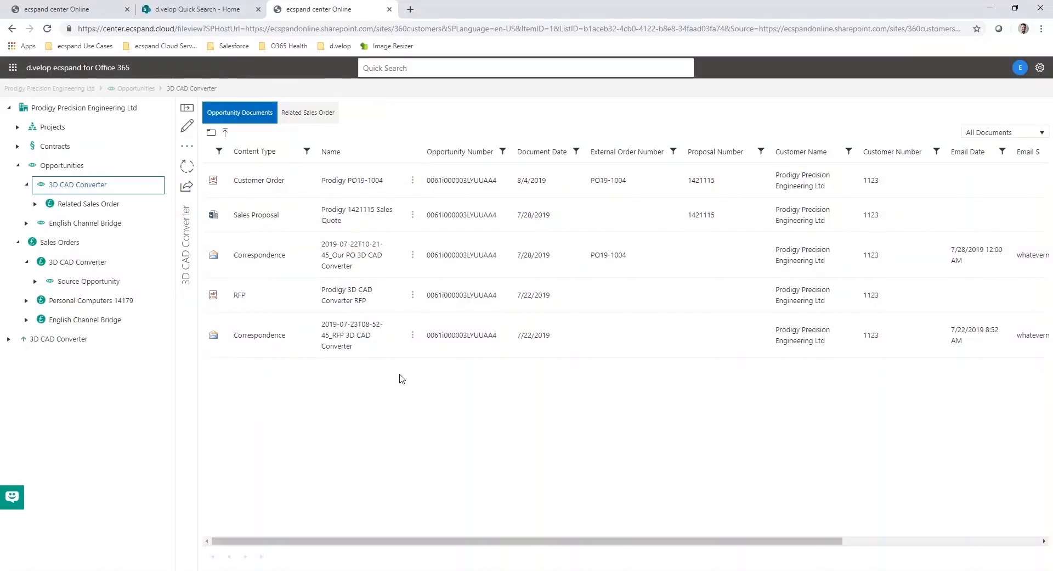
mouse_move(1006, 131)
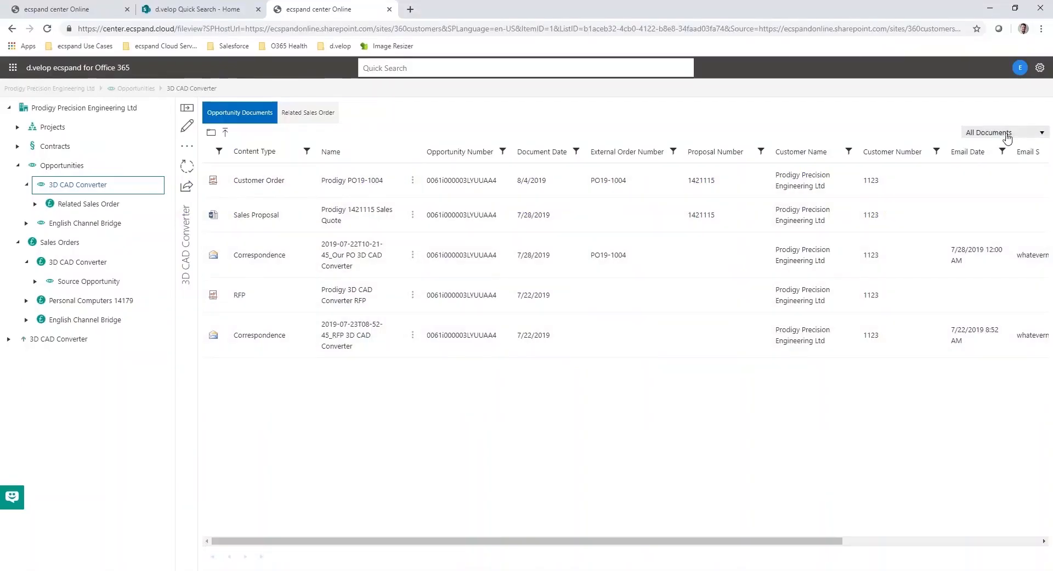
Step: Filter the 3D CAD Converter opportunity documents to the RFP document type view
click(1001, 132)
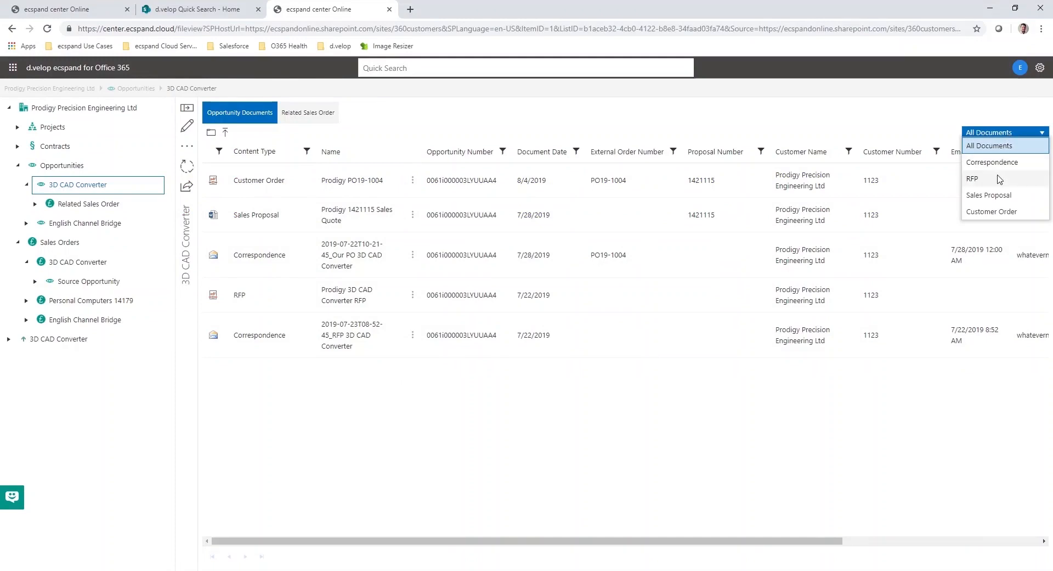
click(972, 178)
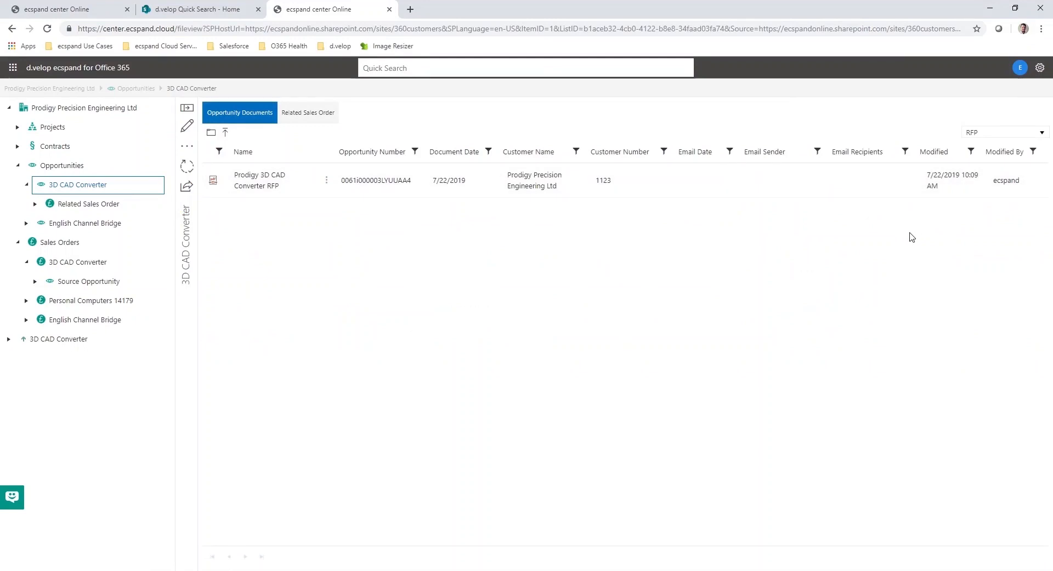
mouse_move(442, 148)
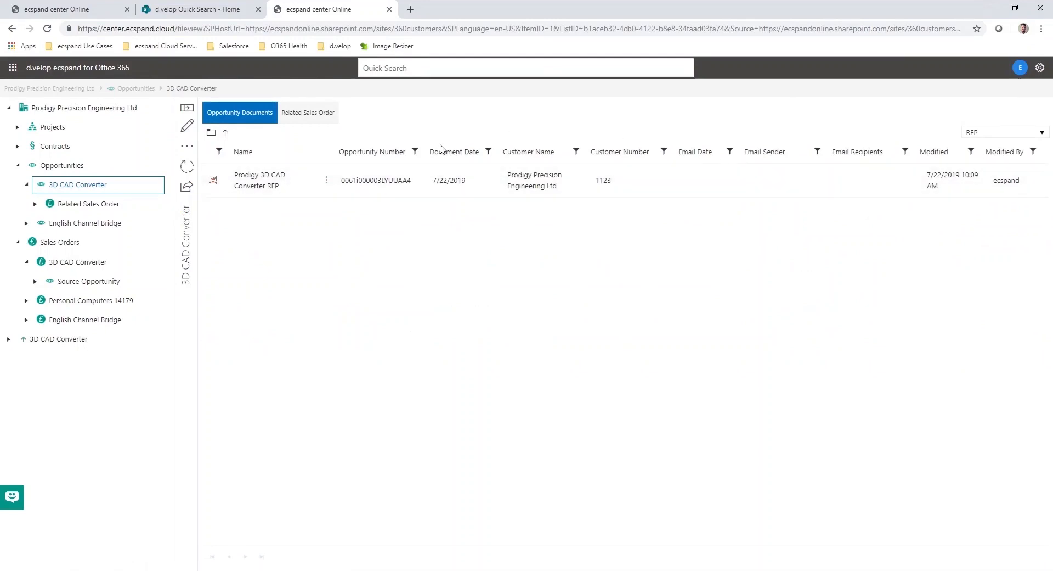
mouse_move(571, 160)
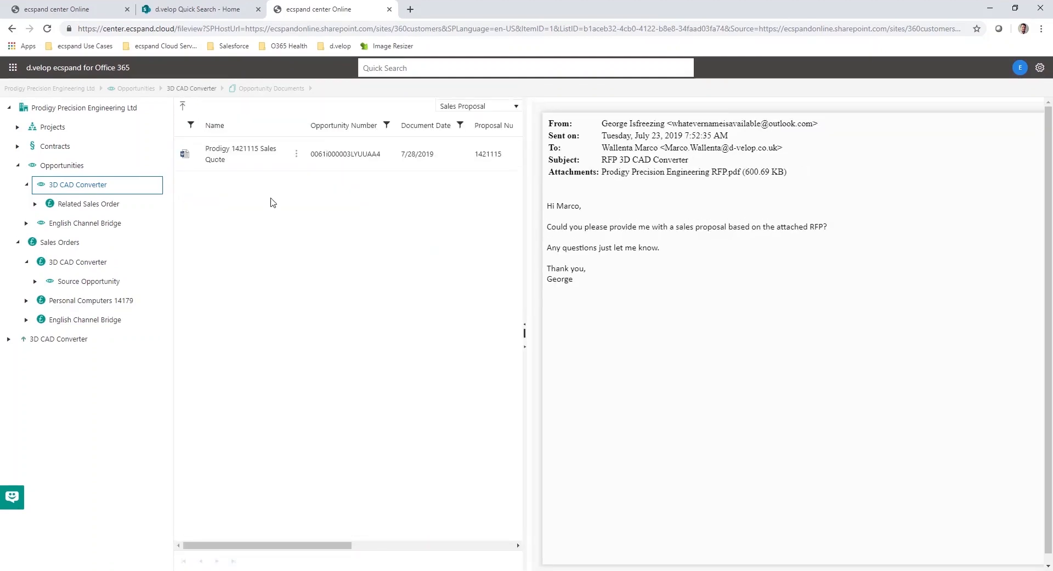
mouse_move(10, 123)
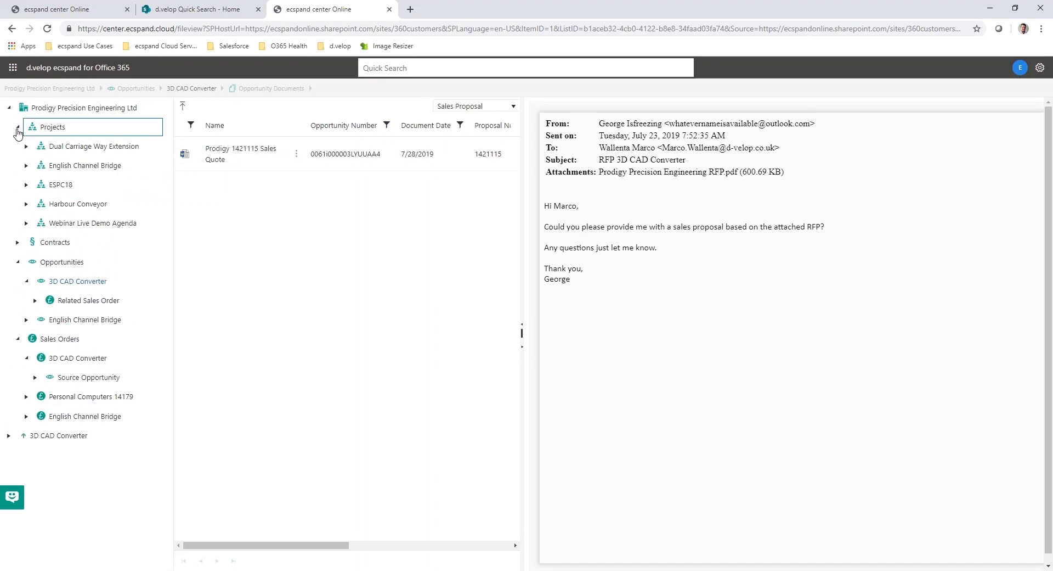
Step: Show English Channel Bridge's Project Documents and select the Wobbly Bridge deliverable for preview
click(85, 165)
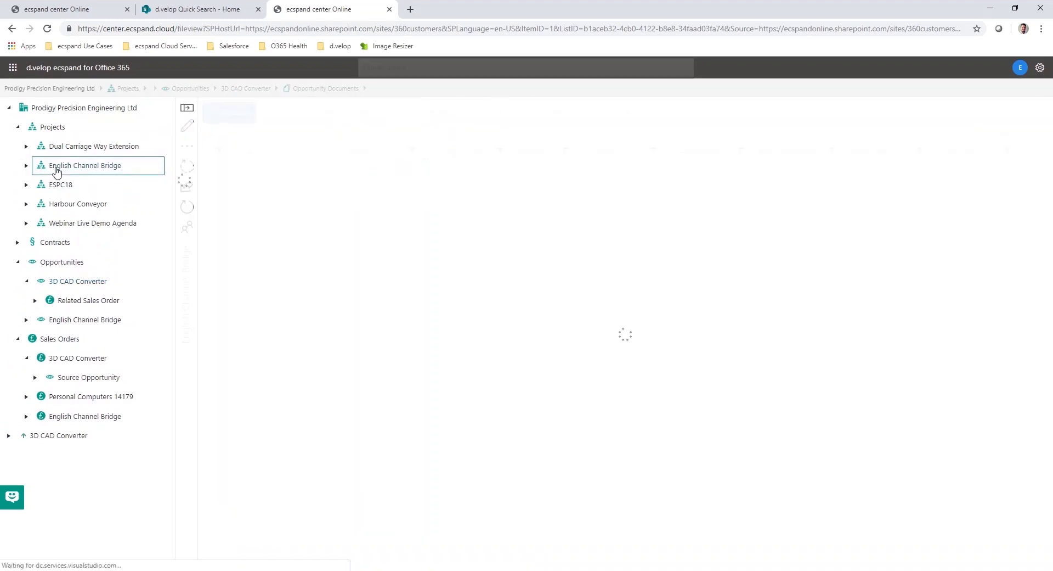
click(84, 166)
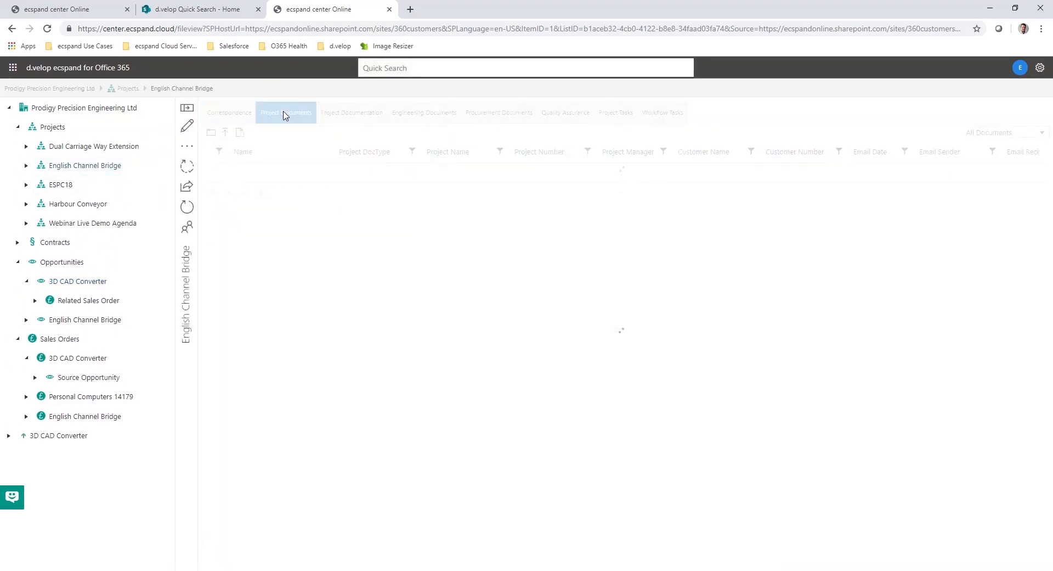
click(285, 112)
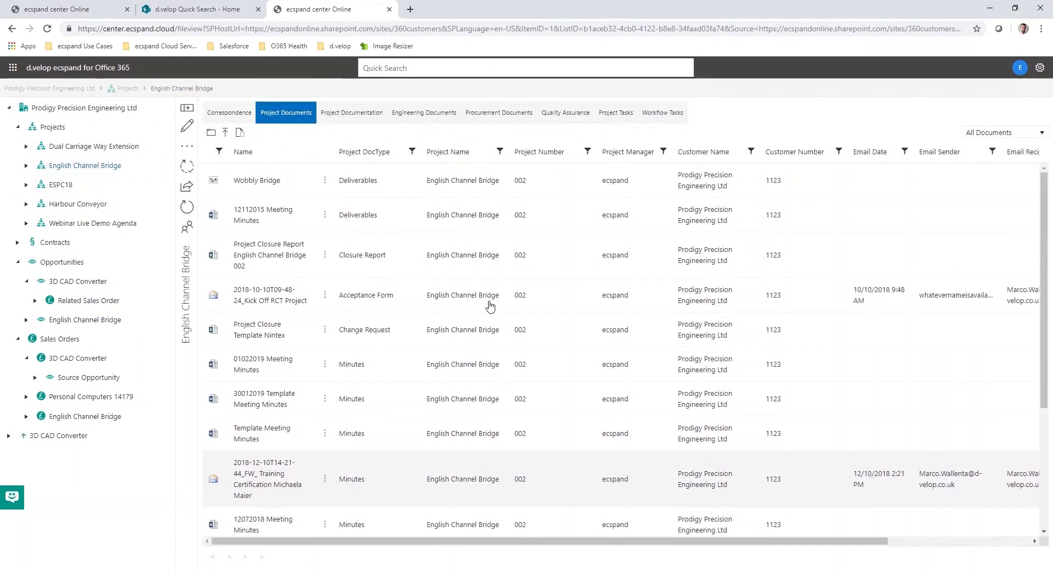
mouse_move(273, 231)
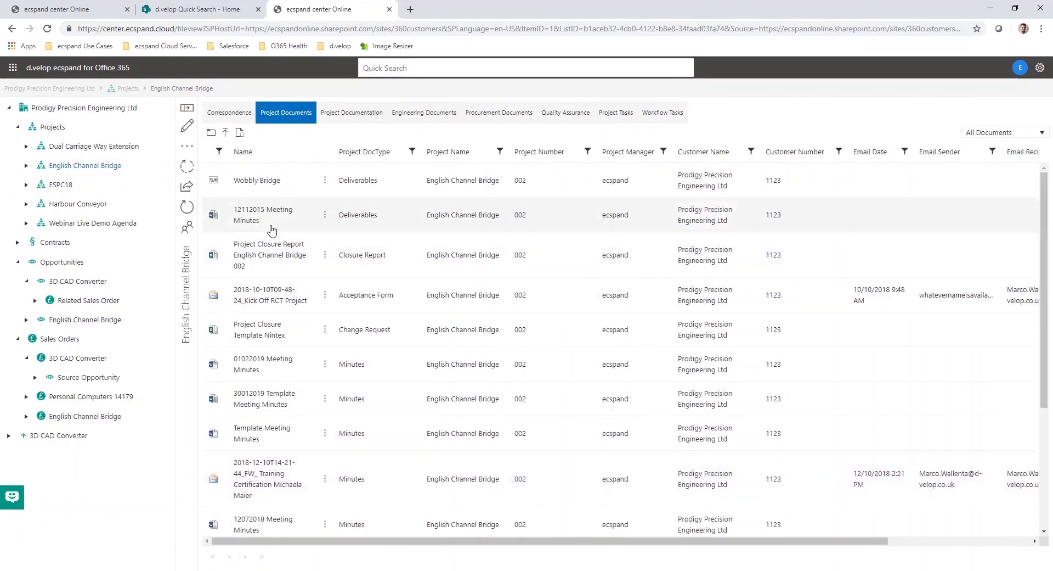
click(257, 180)
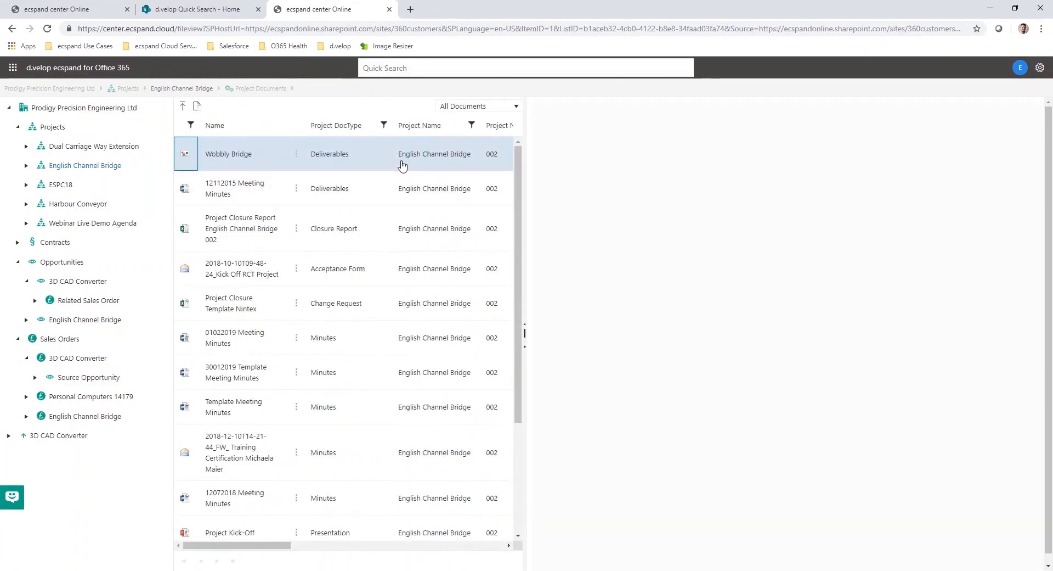
Step: Preview Wobbly Bridge, filter the project to Deliverables and open 12112015 Meeting Minutes
click(228, 154)
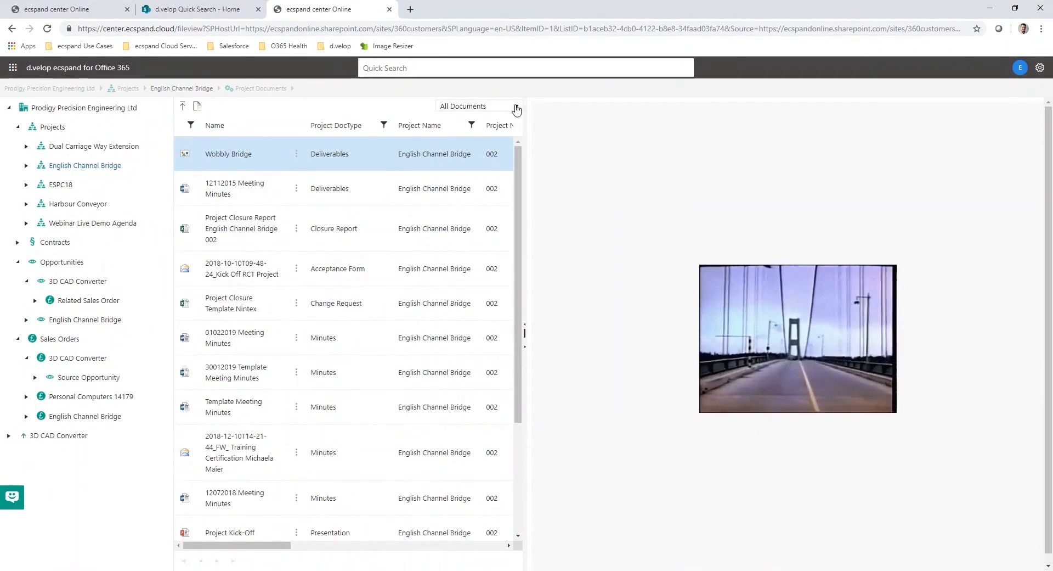
click(517, 109)
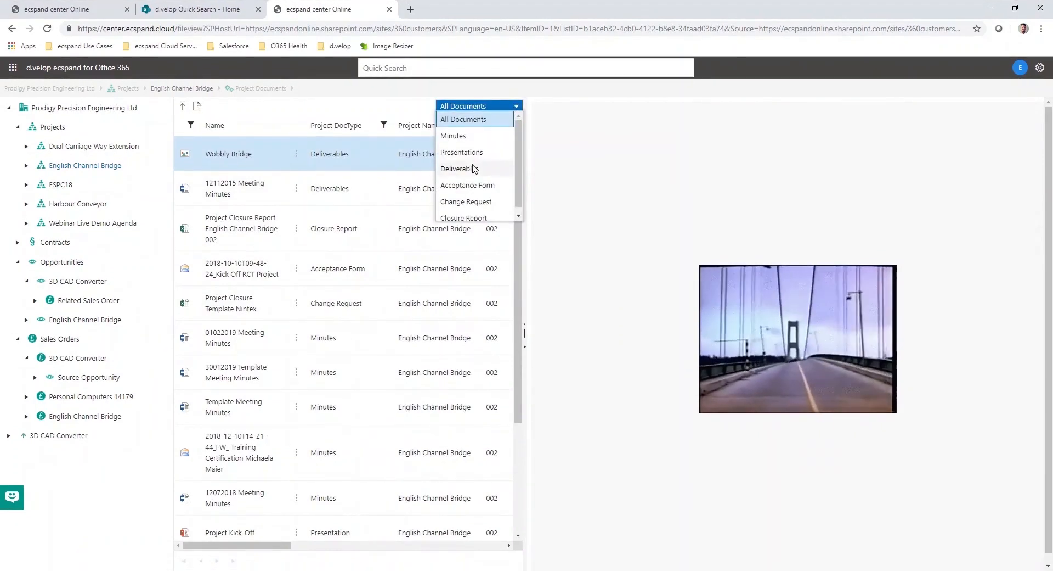
click(460, 169)
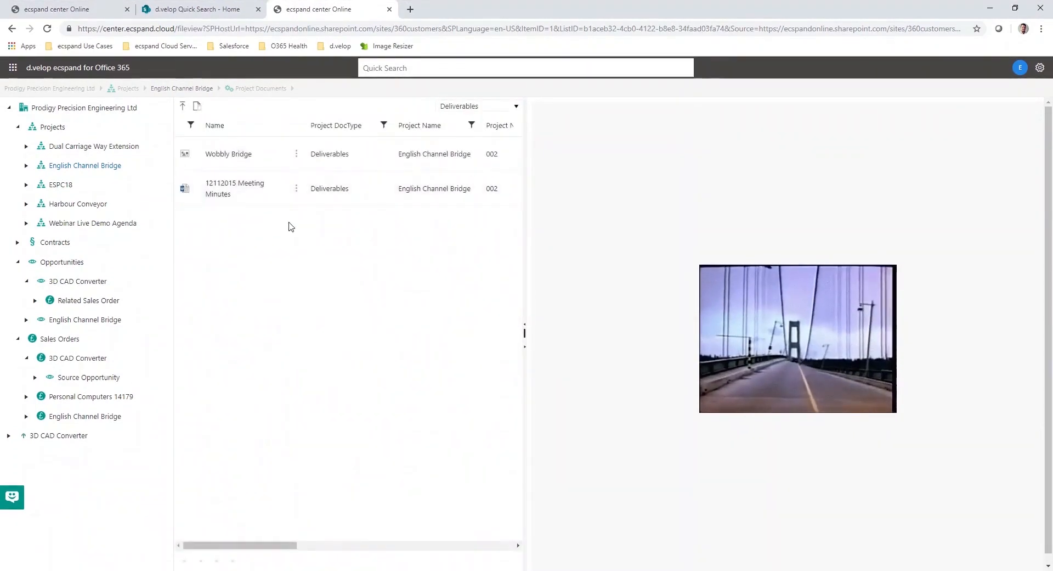
click(235, 188)
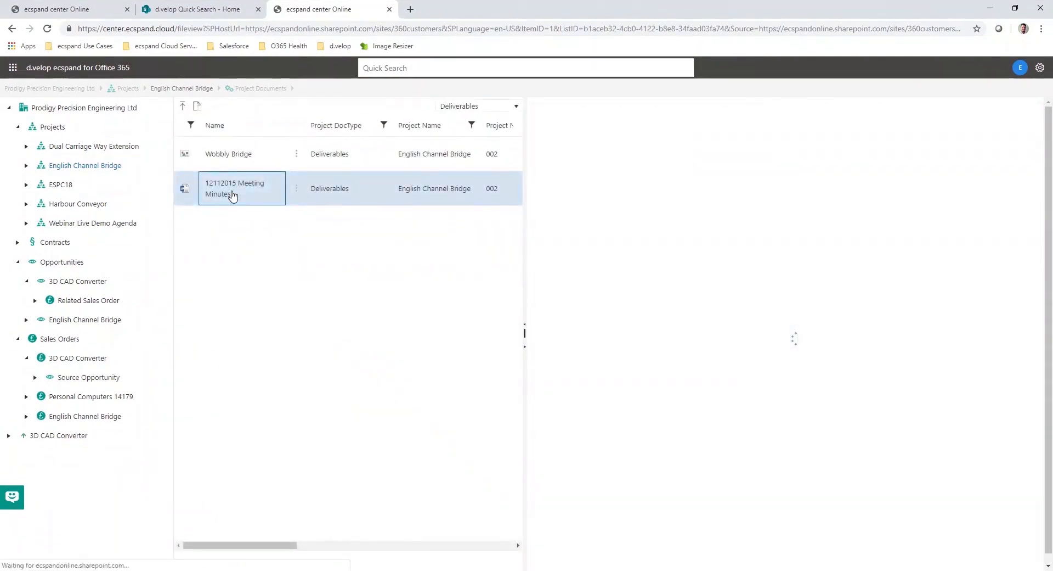
click(233, 188)
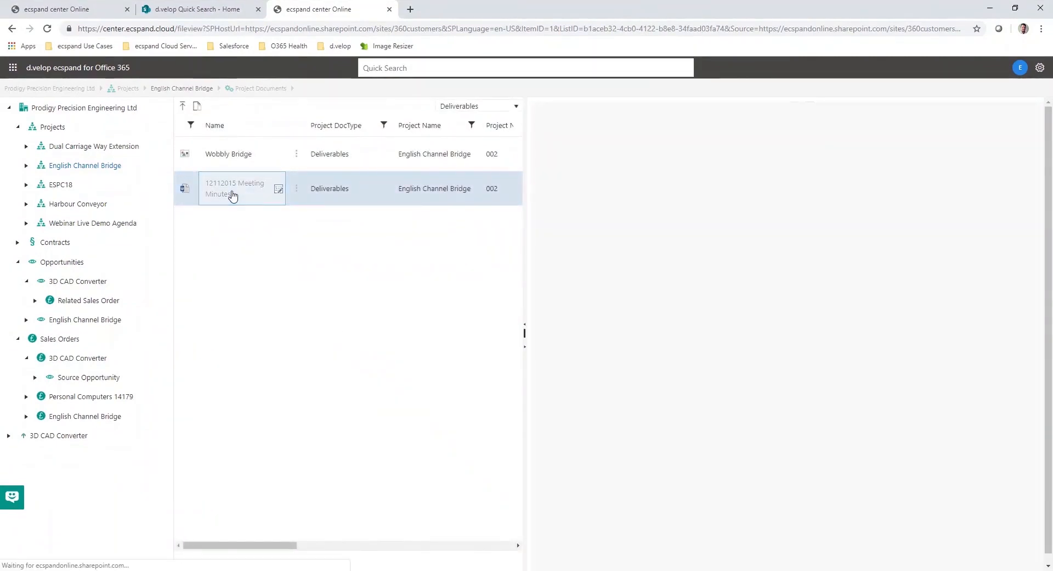
click(235, 187)
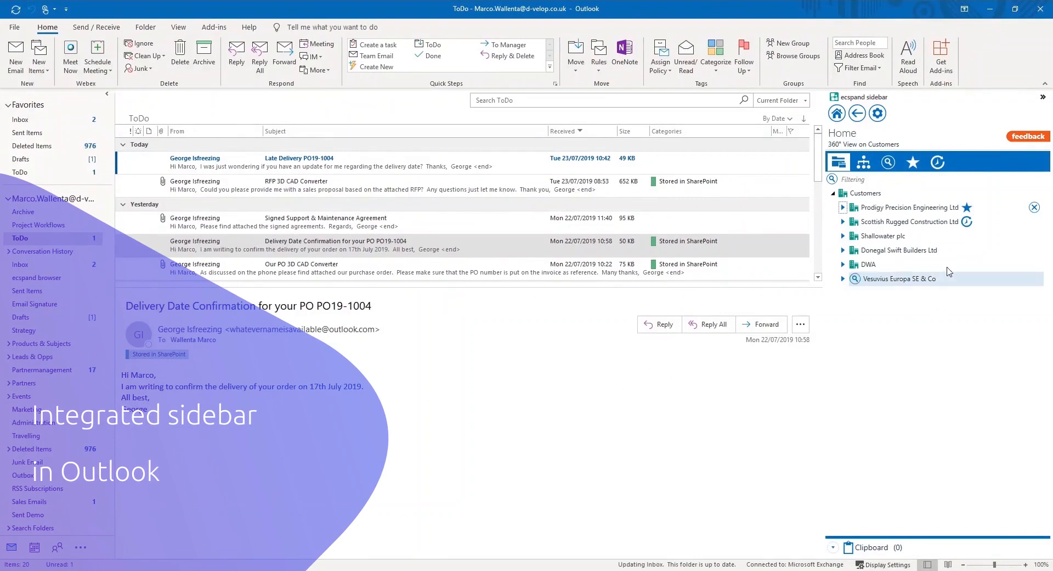
mouse_move(869, 193)
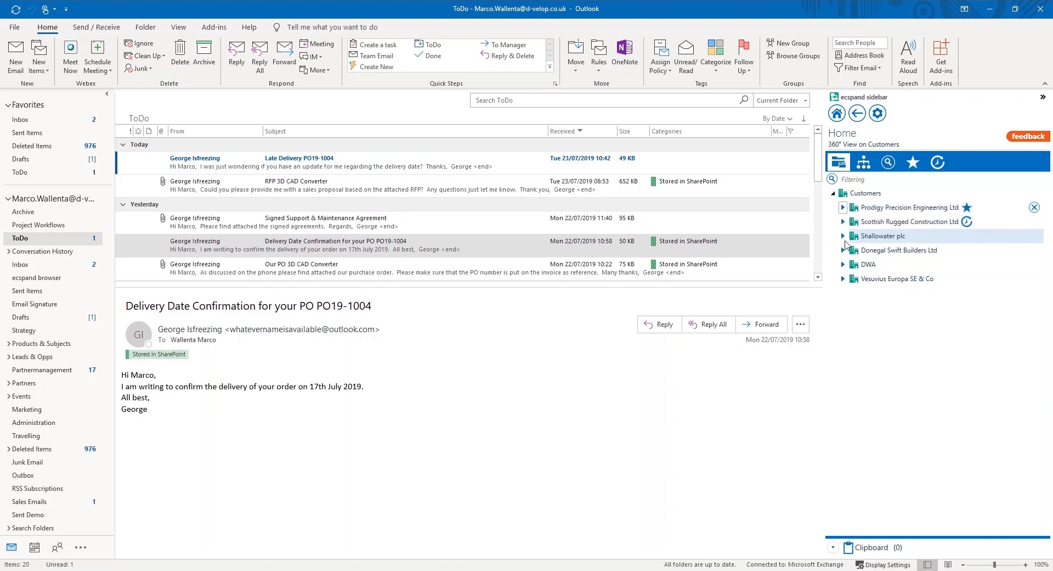
Step: Expand Customers > Prodigy Precision Engineering Ltd > Sales Orders > 3D CAD Converter and select the Late Delivery PO19-1004 email
click(868, 193)
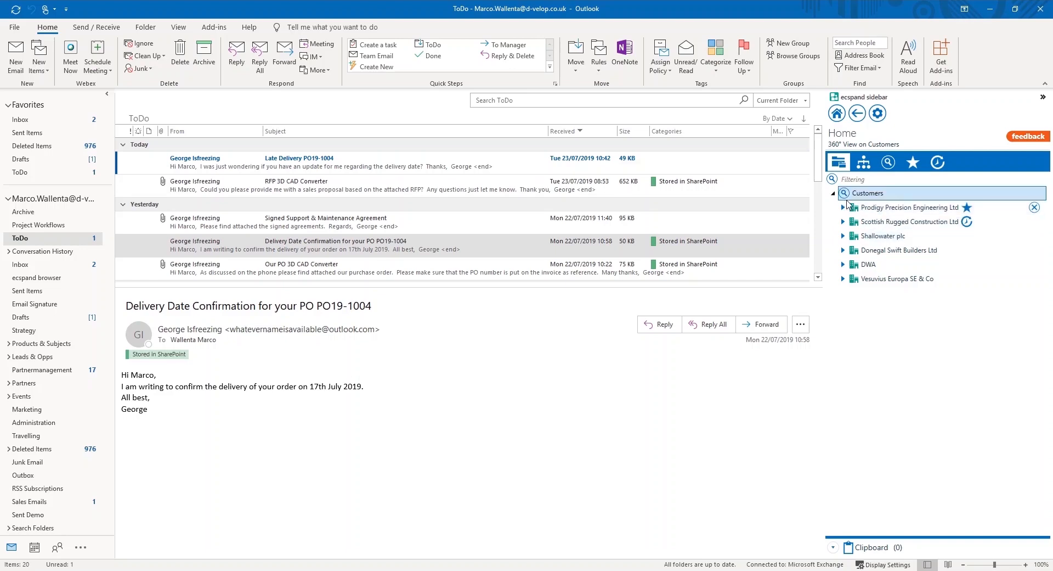
click(844, 207)
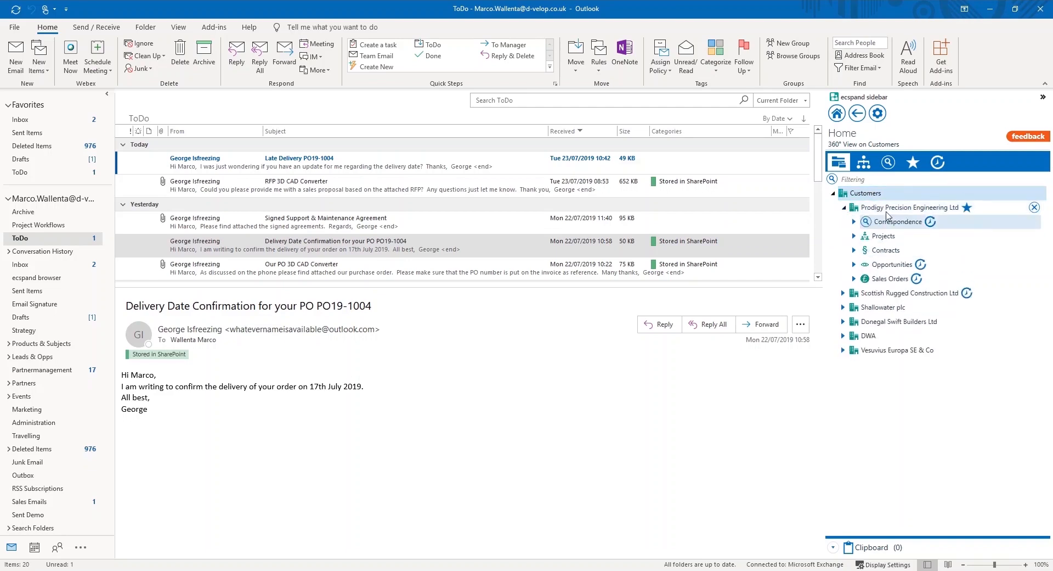
click(855, 236)
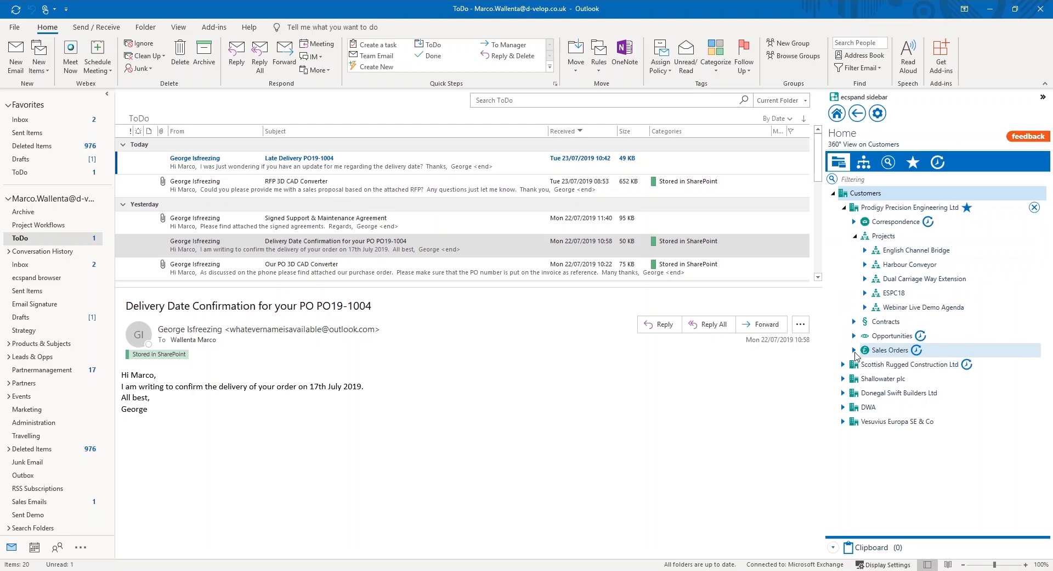
click(855, 349)
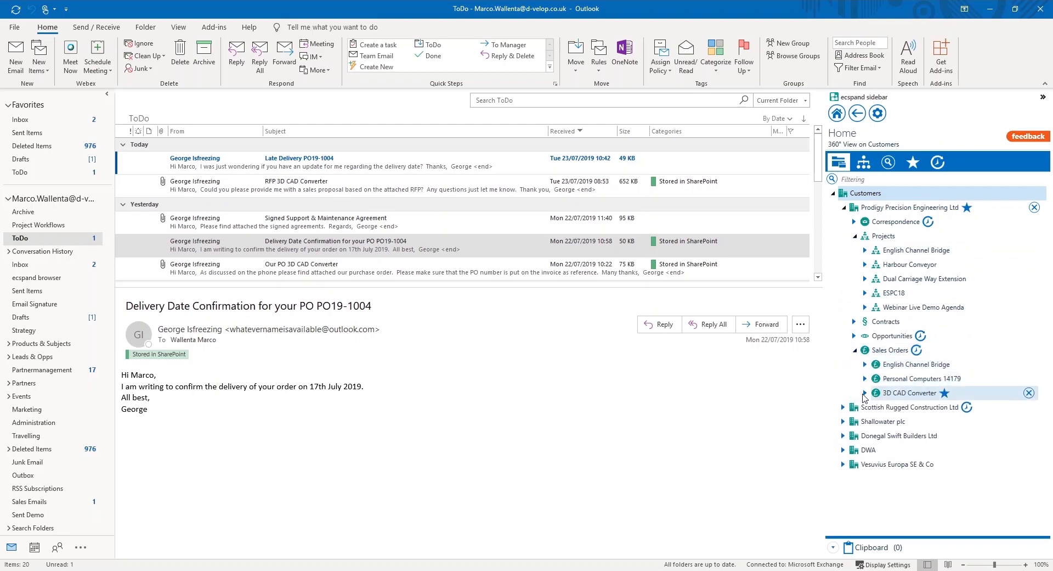
click(866, 393)
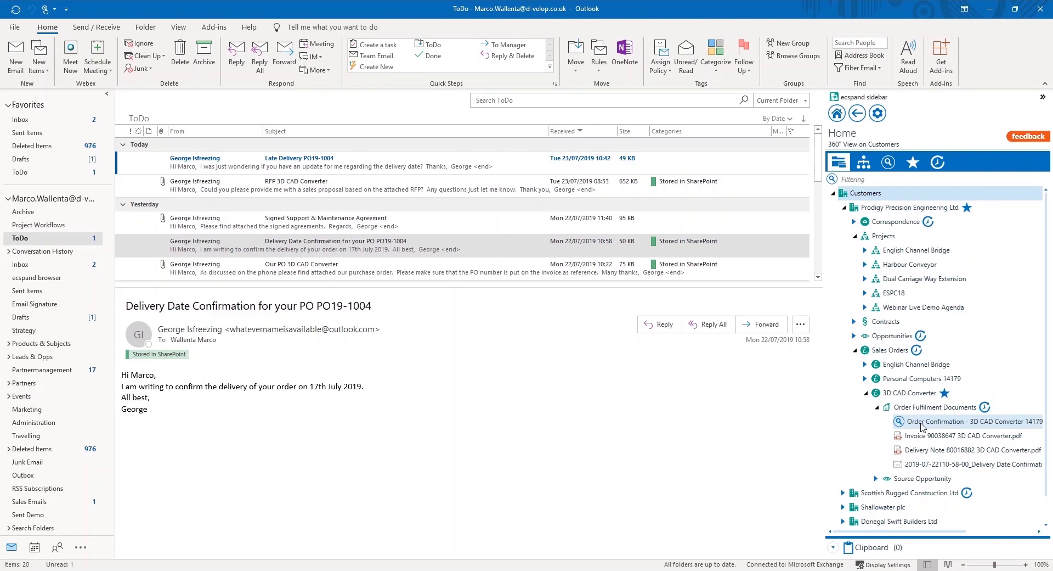
right_click(972, 420)
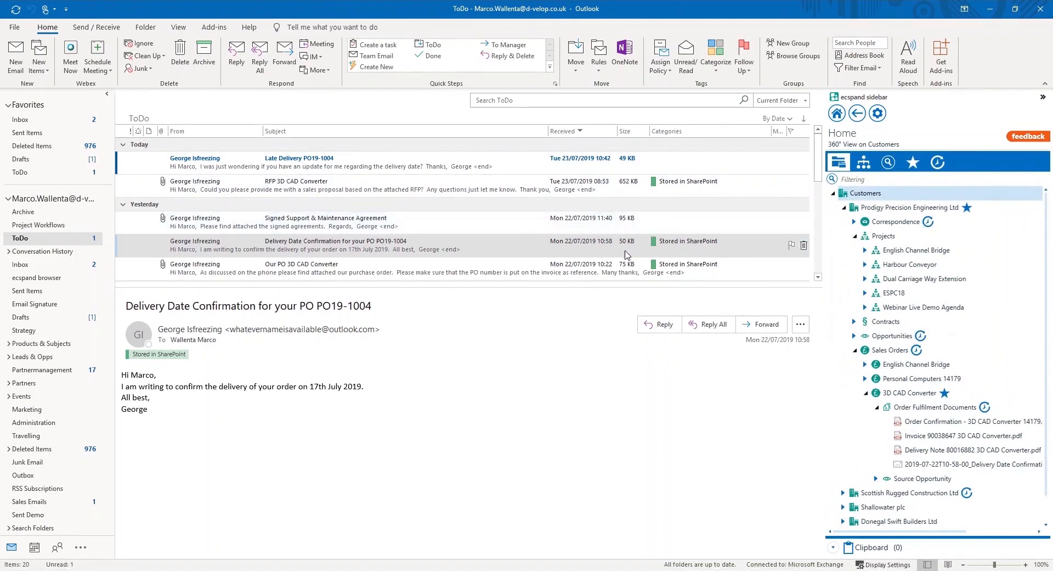
click(298, 162)
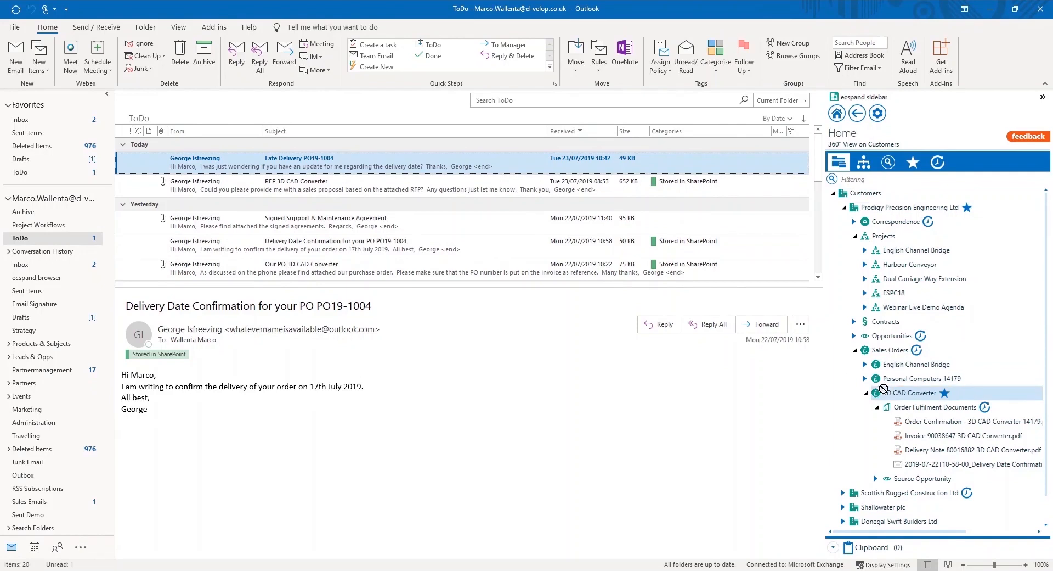
Step: File the Late Delivery PO19-1004 email into the 3D CAD Converter order and review its upload metadata
click(934, 407)
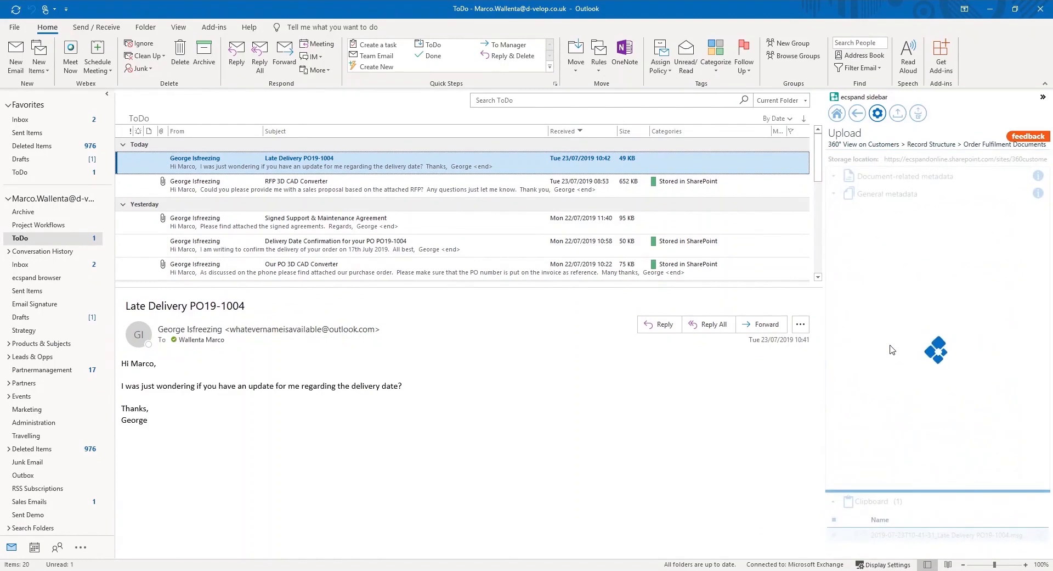
click(906, 176)
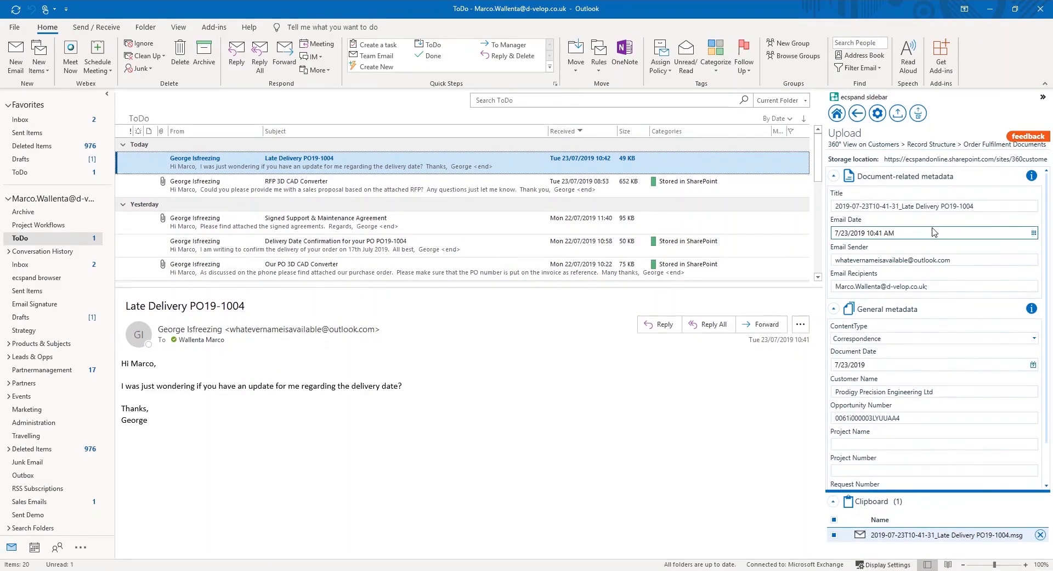
click(899, 113)
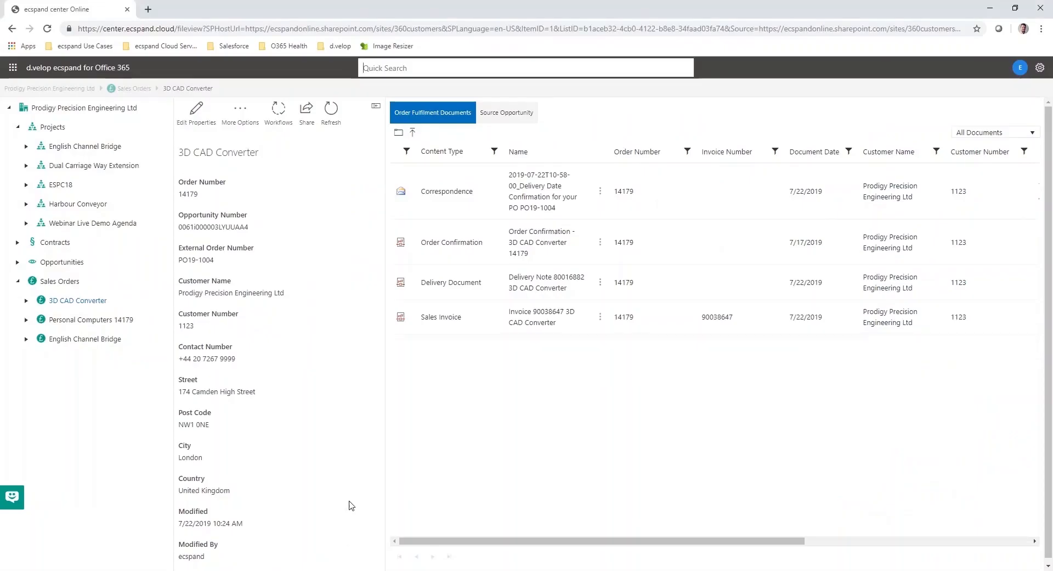
mouse_move(347, 168)
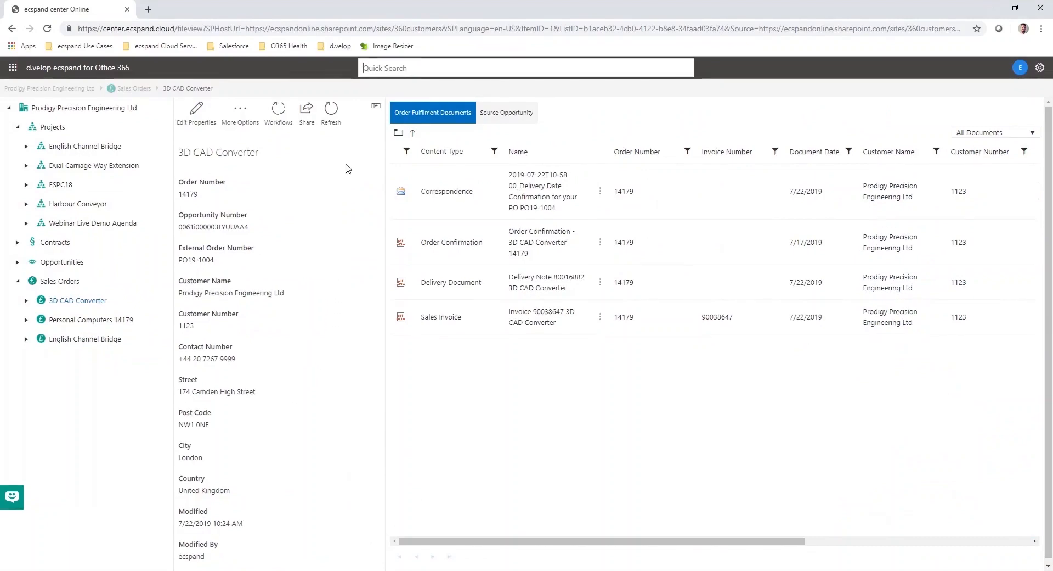
mouse_move(500, 184)
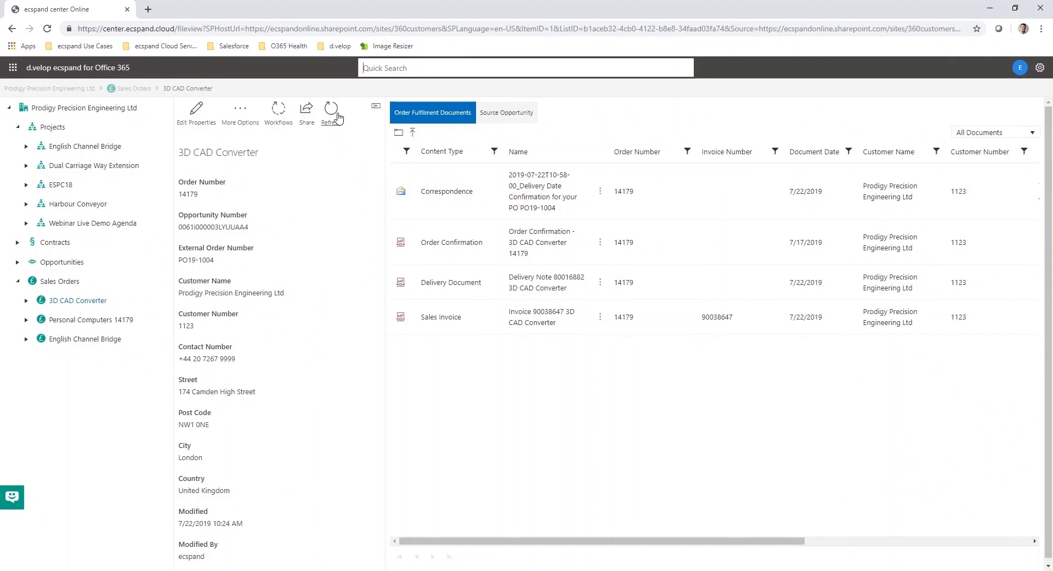
Step: Refresh the 3D CAD Converter sales order so the Late Delivery email appears among fulfilment documents
click(330, 109)
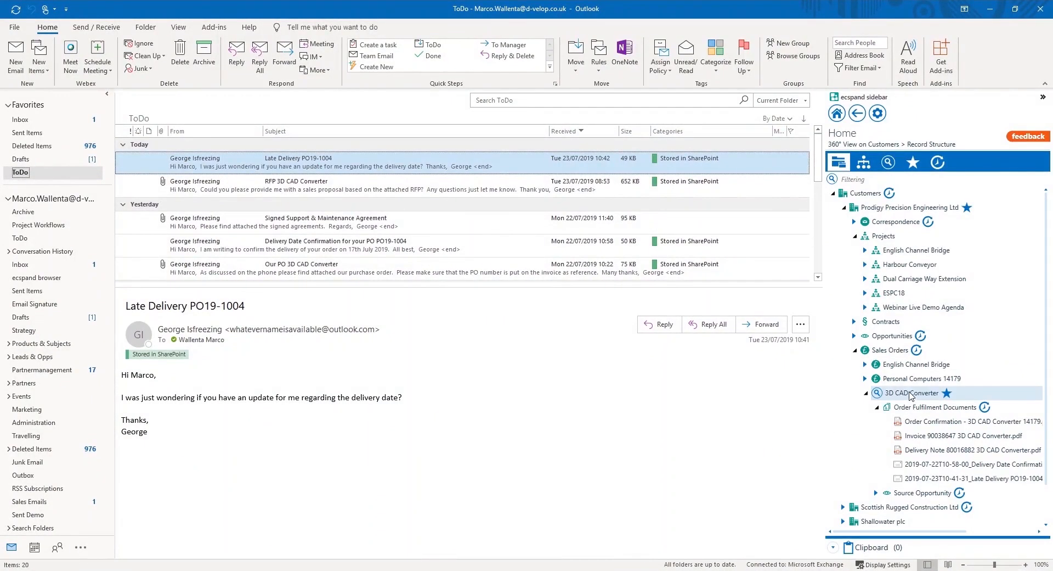
Step: Use Browse to on the 3D CAD Converter order to show it in the full ecspand dashboard
right_click(912, 393)
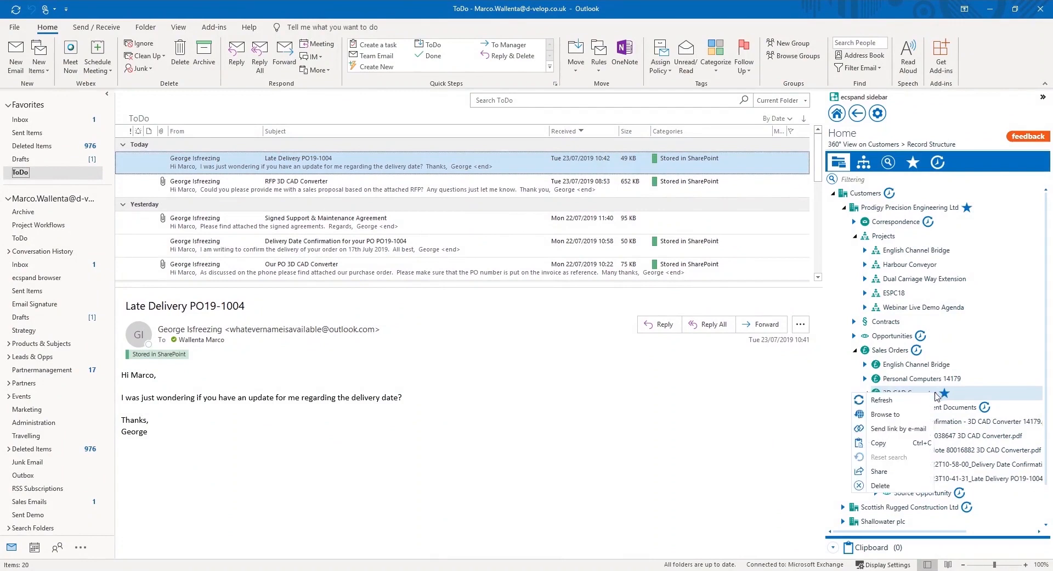
mouse_move(886, 413)
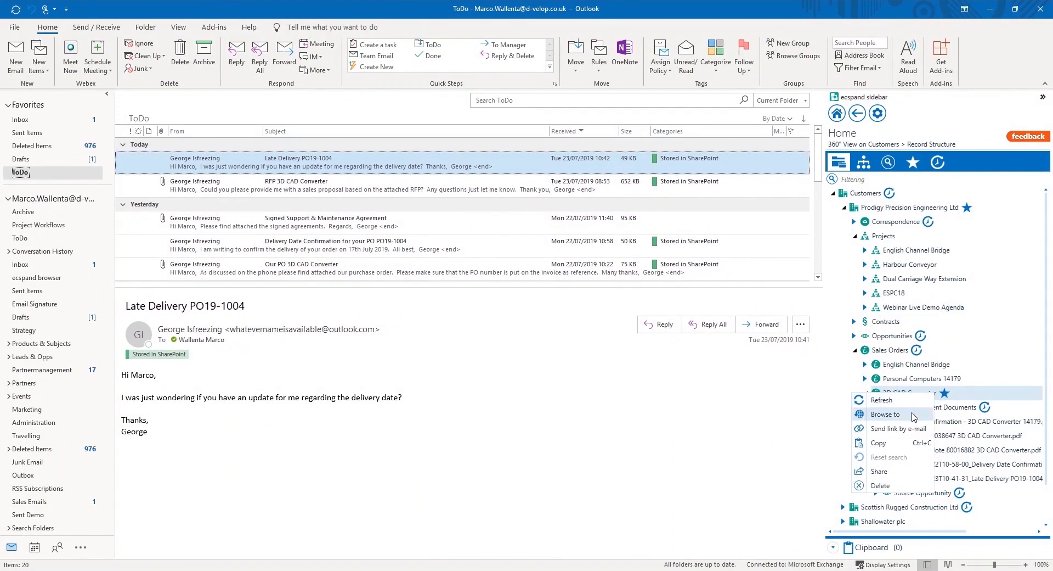
click(886, 414)
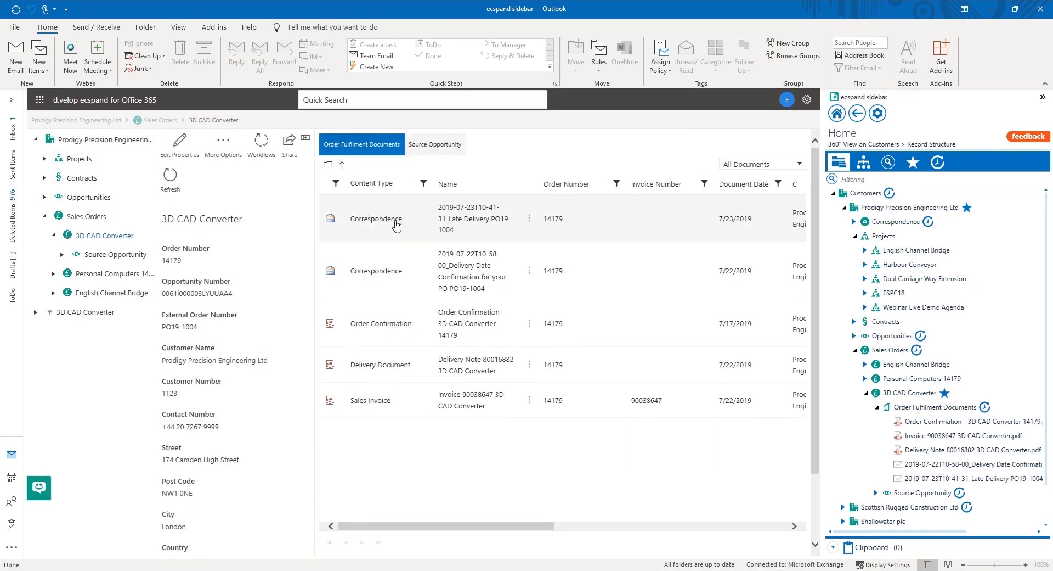
mouse_move(292, 184)
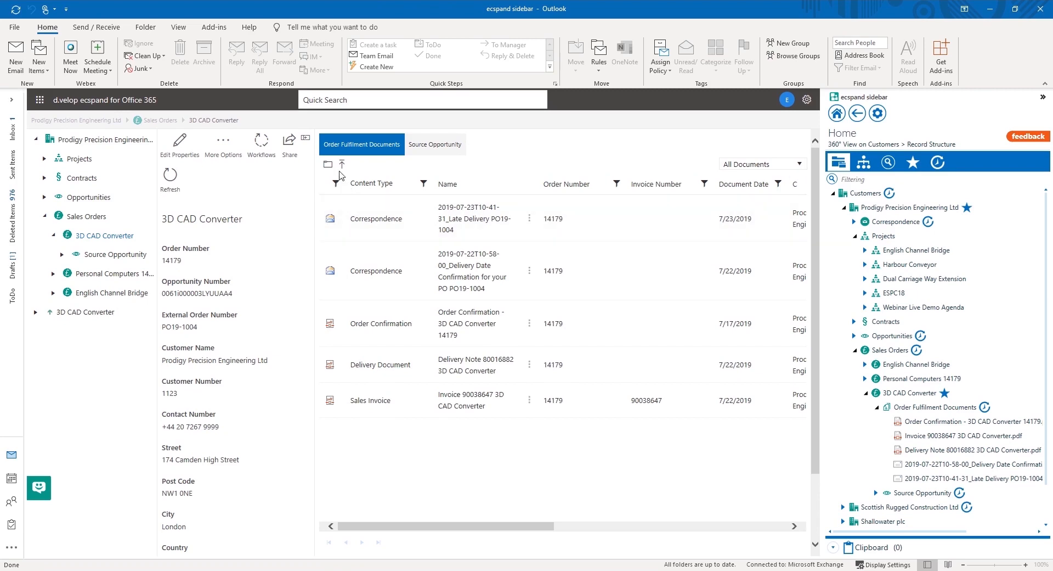
mouse_move(341, 164)
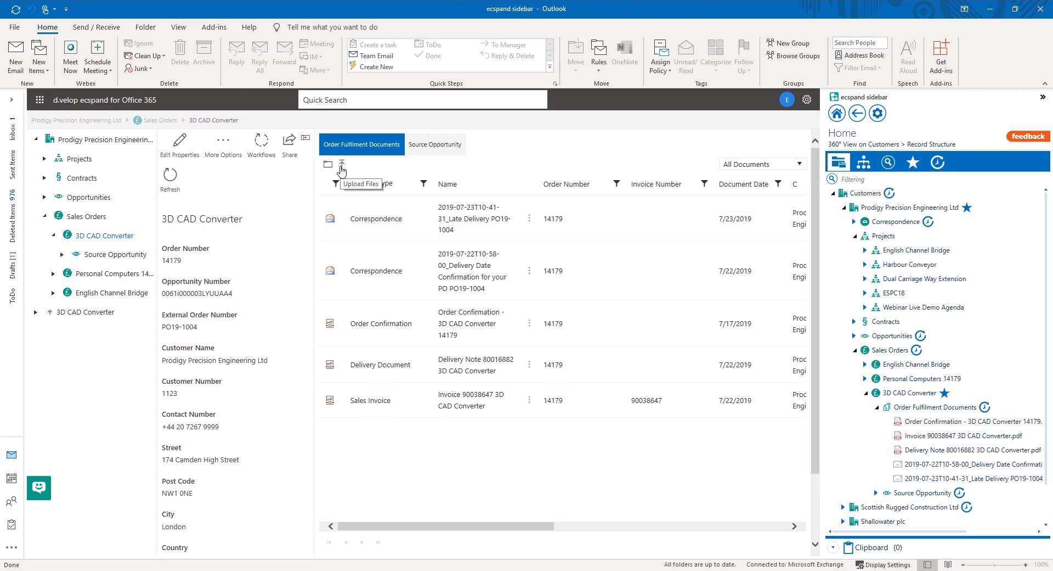
mouse_move(267, 180)
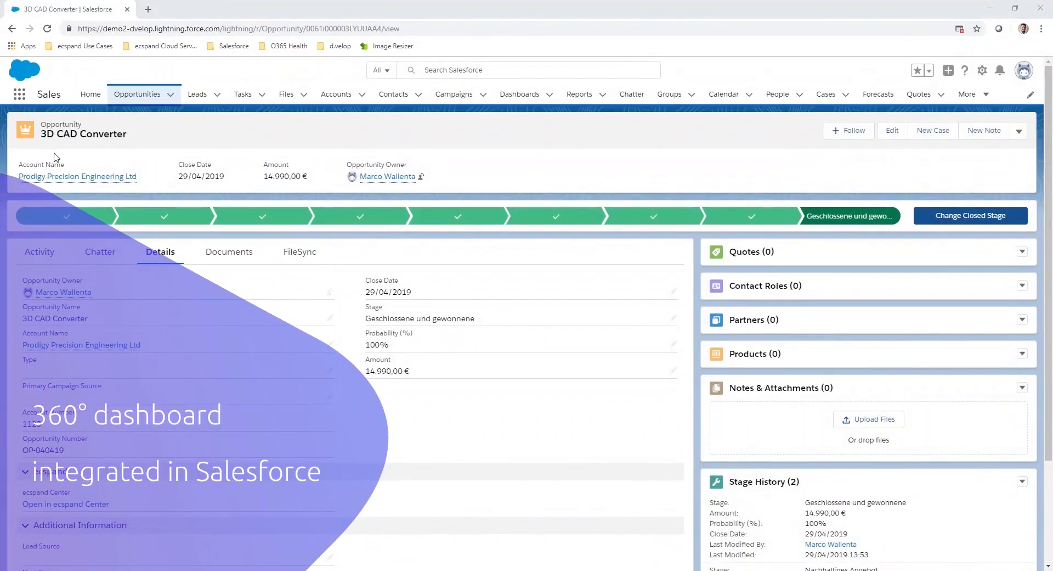
mouse_move(56, 164)
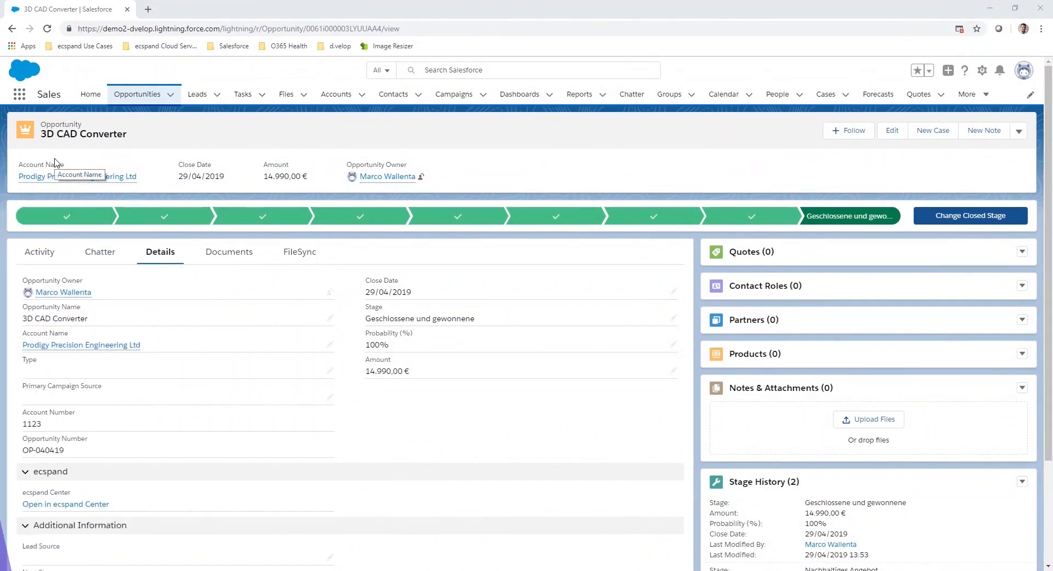
mouse_move(211, 195)
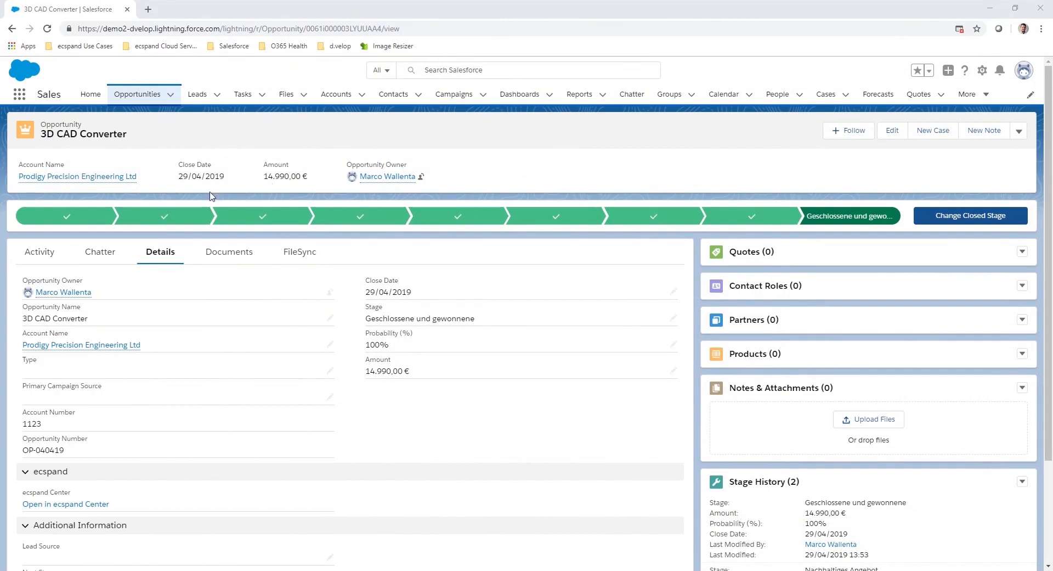
mouse_move(97, 473)
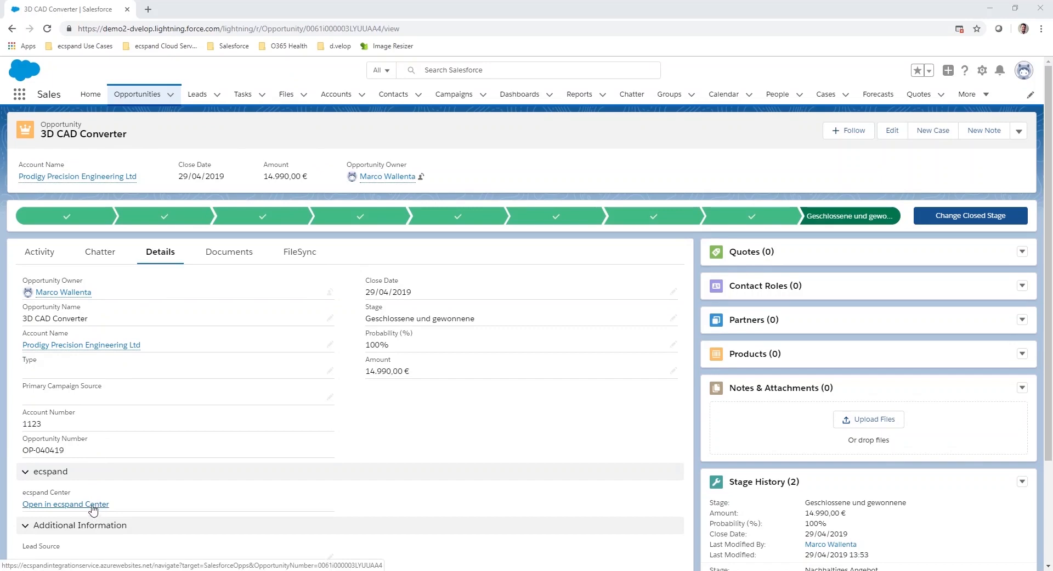
Step: Launch the 3D CAD Converter opportunity in ecspand Center from Salesforce
click(65, 503)
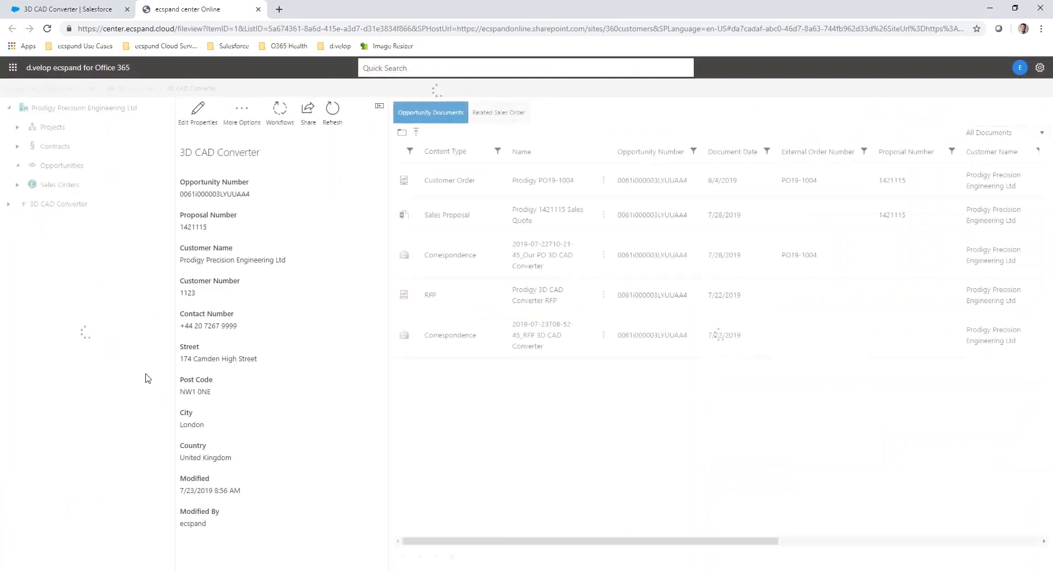
Step: Select the 3D CAD Converter opportunity under Opportunities to list its documents
click(16, 166)
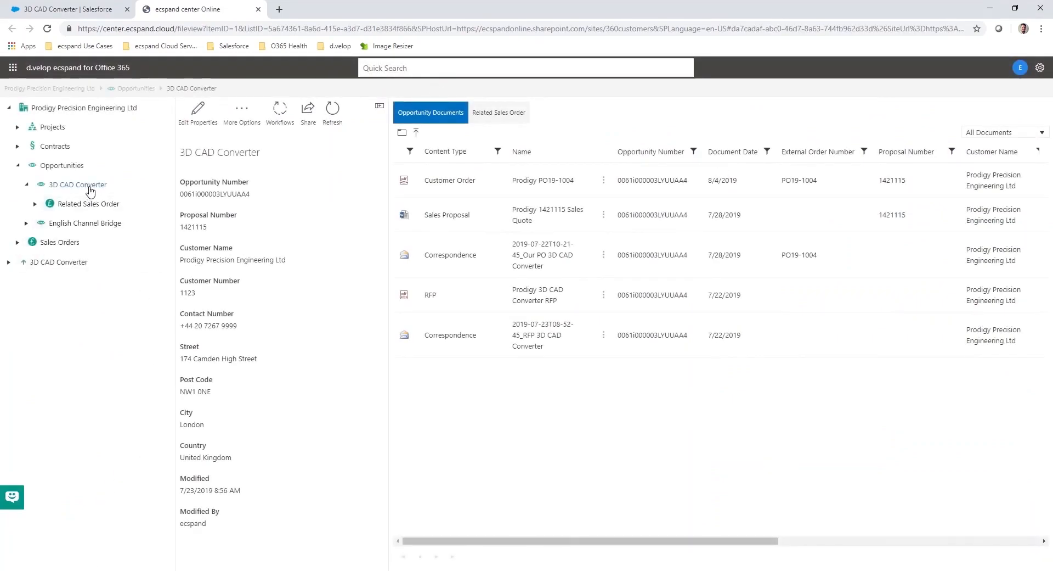
mouse_move(76, 185)
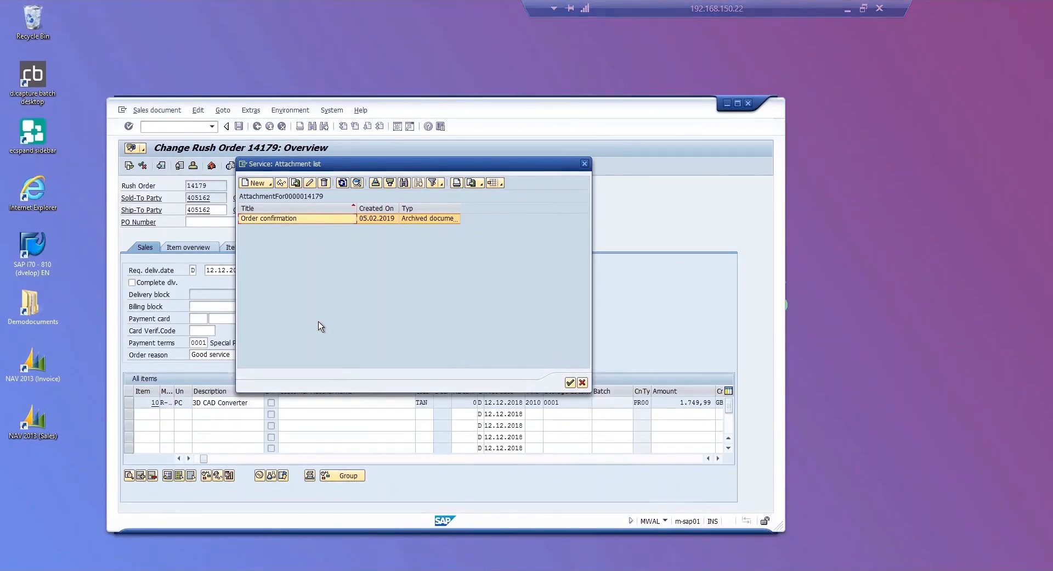
mouse_move(316, 325)
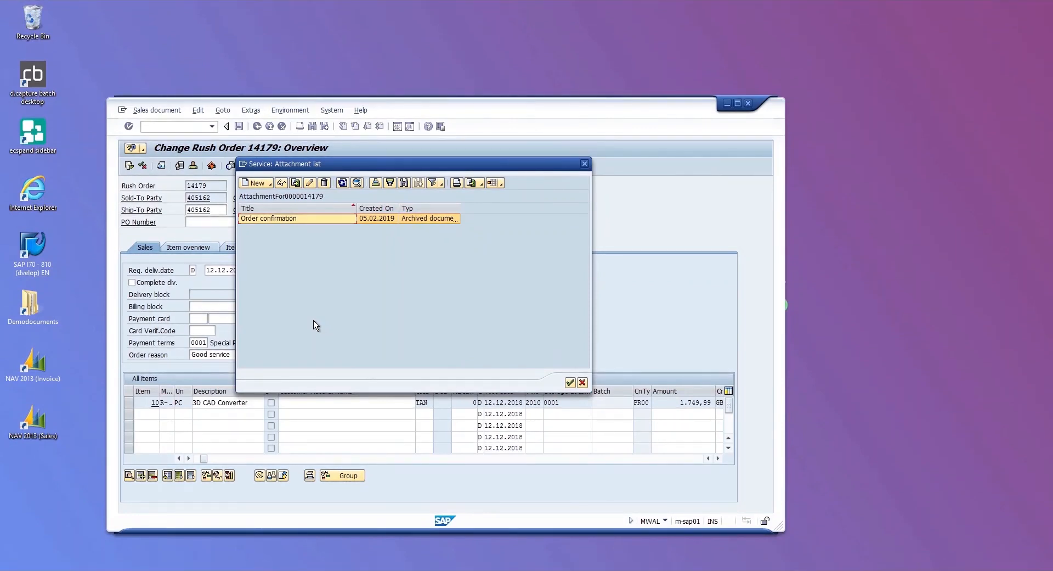
mouse_move(303, 240)
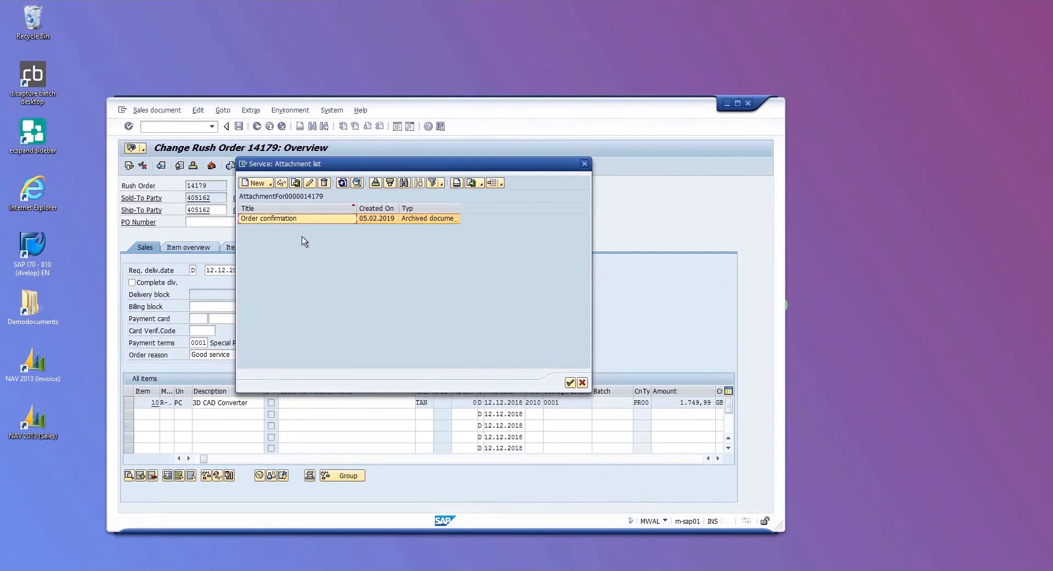
mouse_move(307, 232)
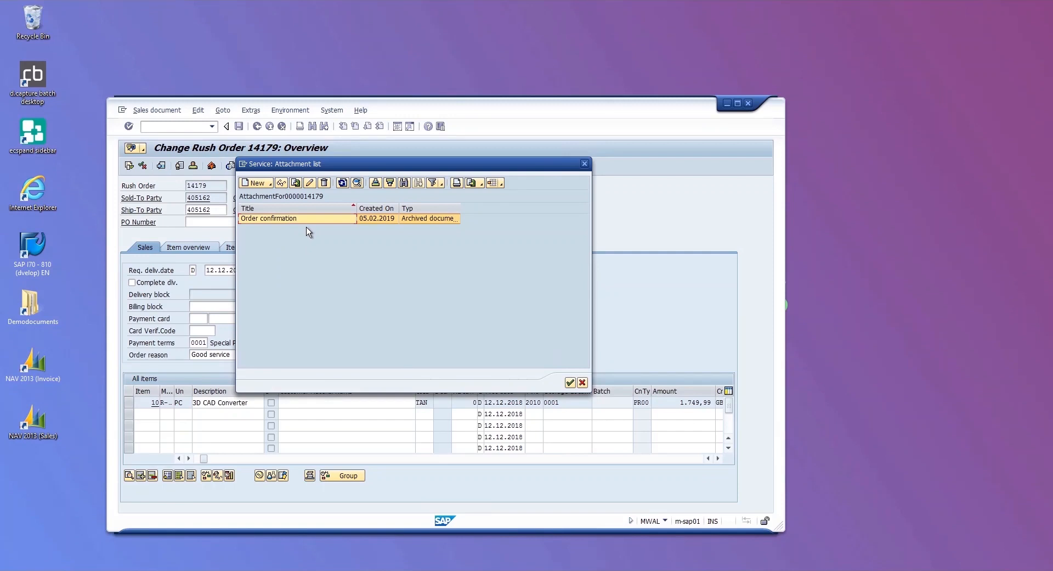
mouse_move(288, 225)
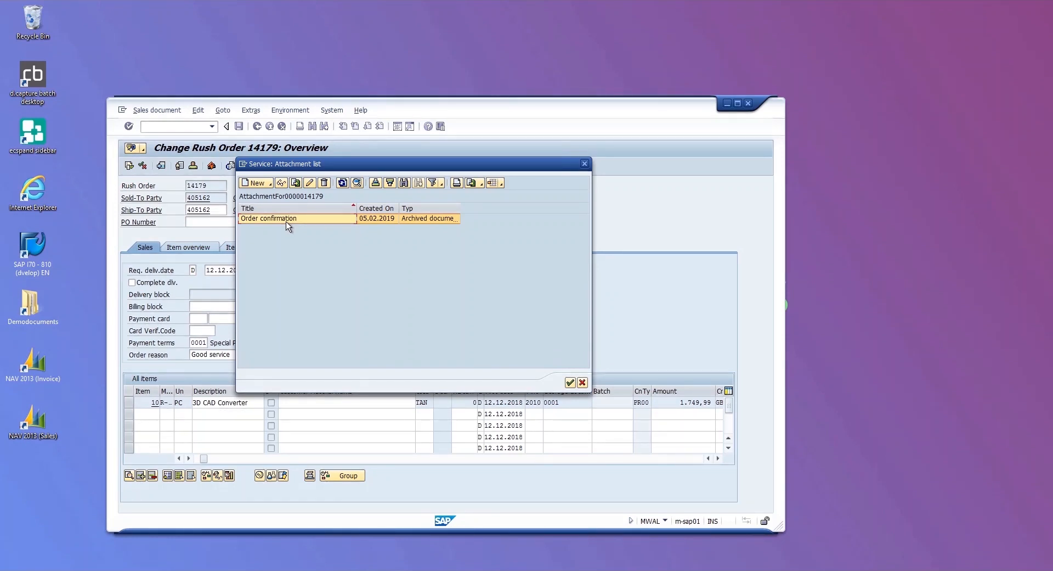
Step: Open the archived Order confirmation from rush order 14179's attachment list
double_click(267, 217)
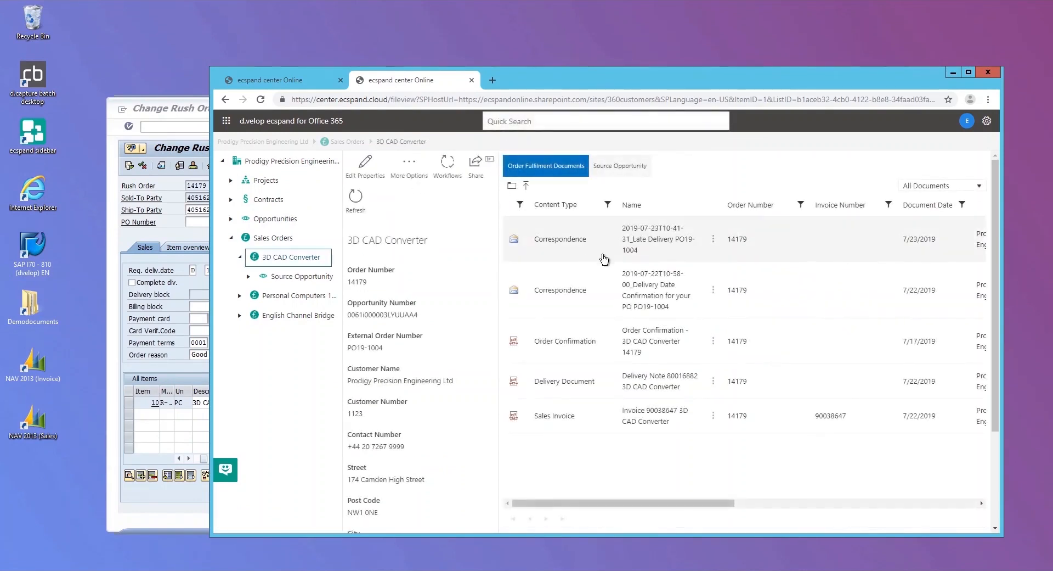
mouse_move(598, 288)
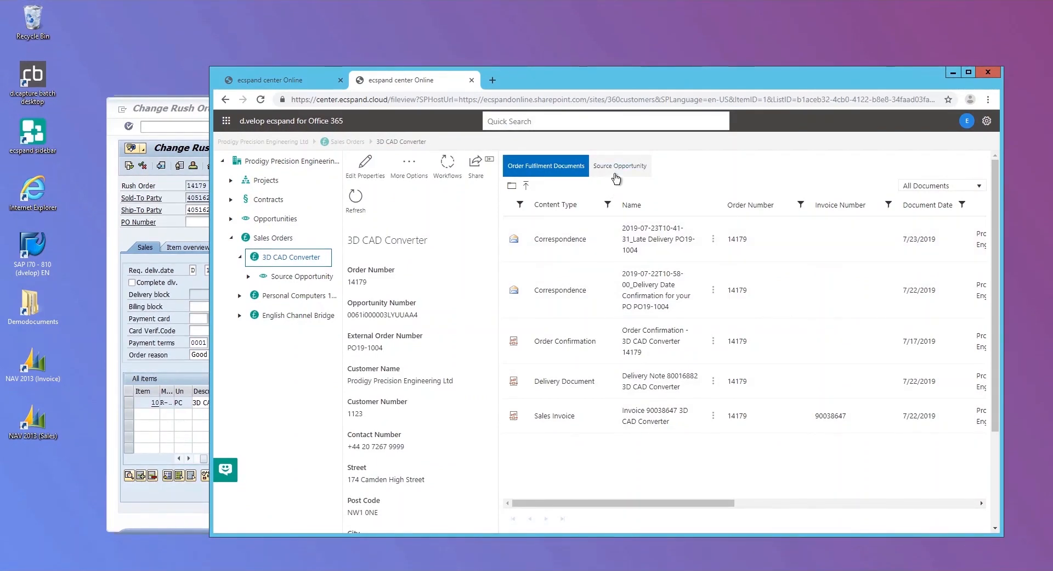
Step: Show the sales order's Source Opportunity and open the linked 3D CAD Converter opportunity
click(618, 165)
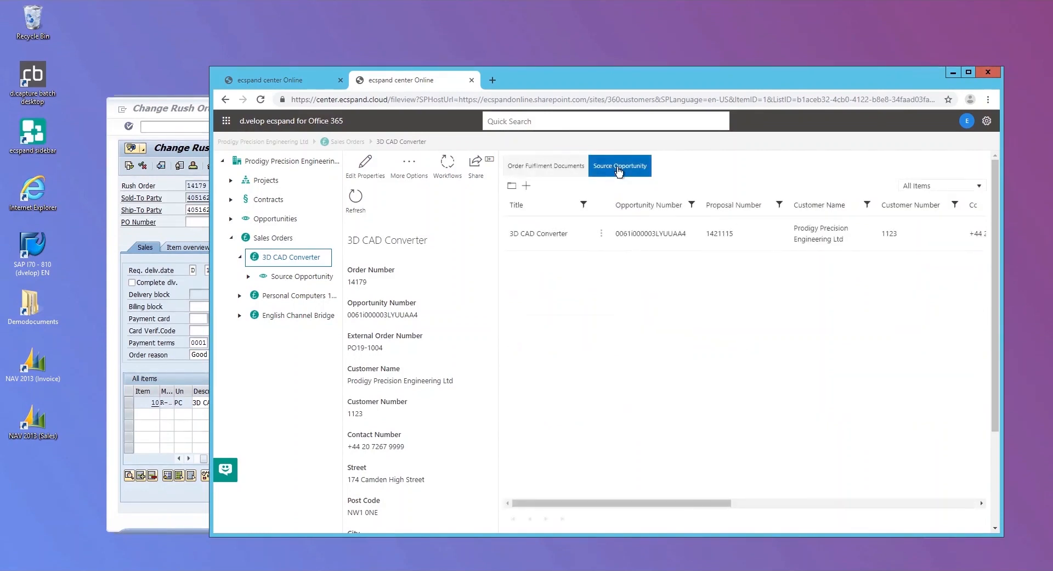
click(619, 166)
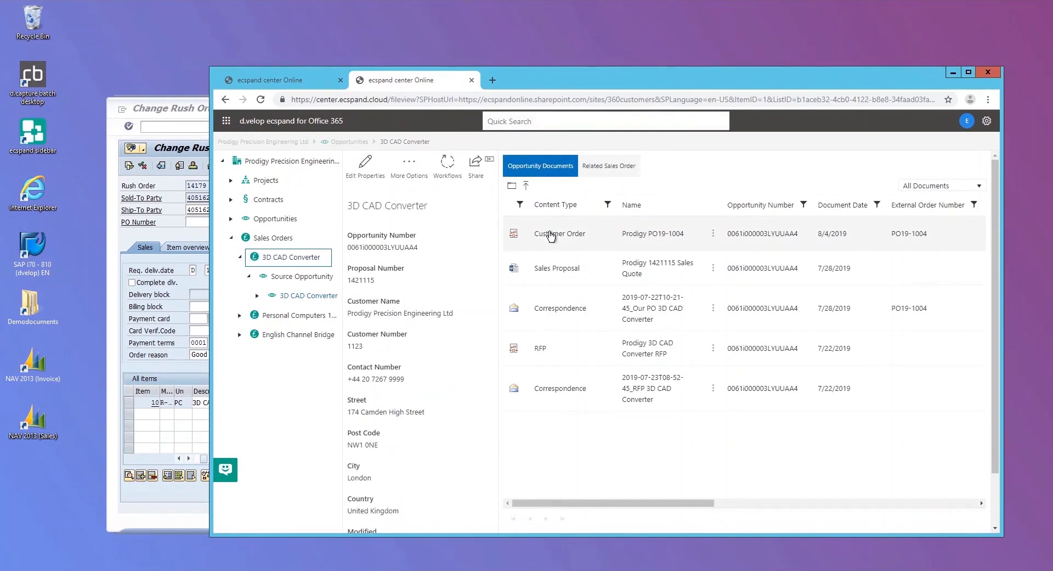
mouse_move(549, 252)
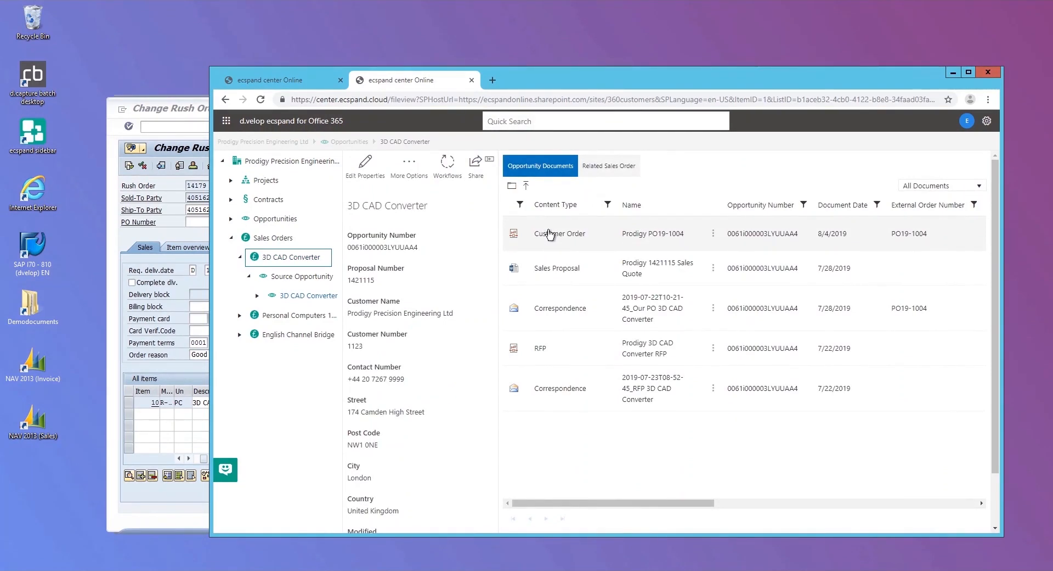
mouse_move(536, 240)
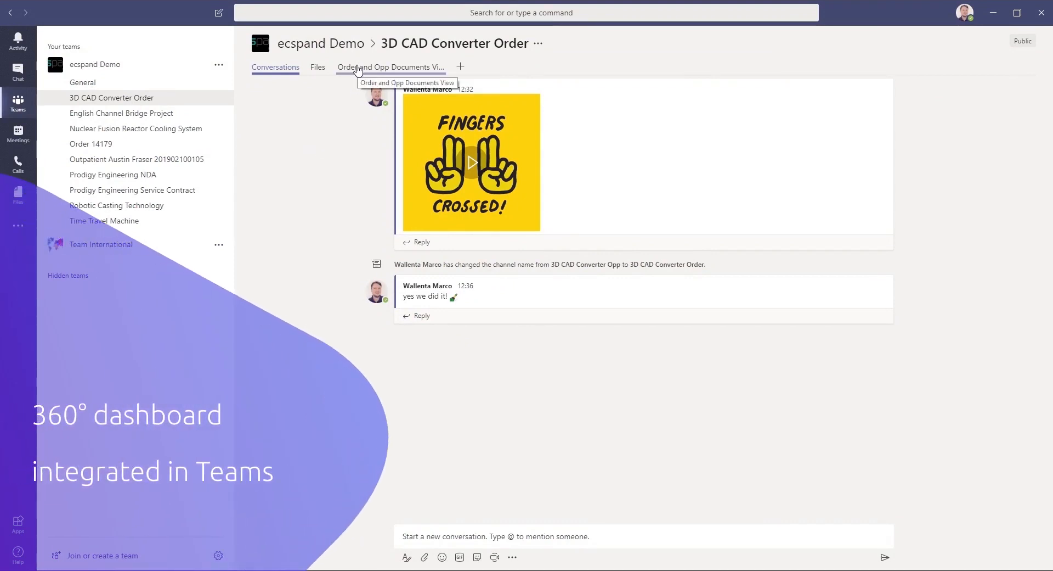
Step: Show the Order and Opp Documents View tab and the order's Source Opportunity record
click(389, 67)
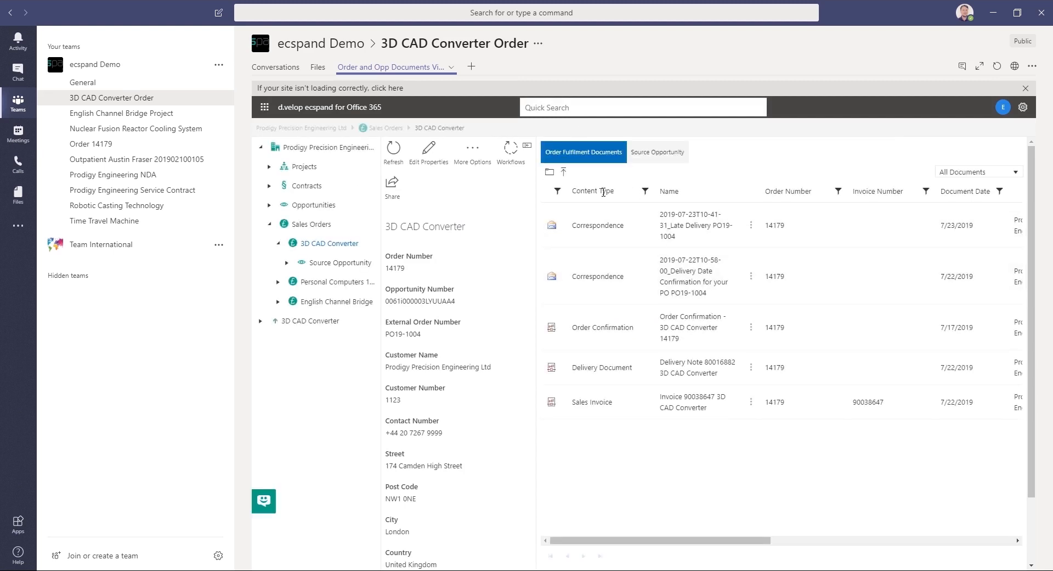
mouse_move(968, 101)
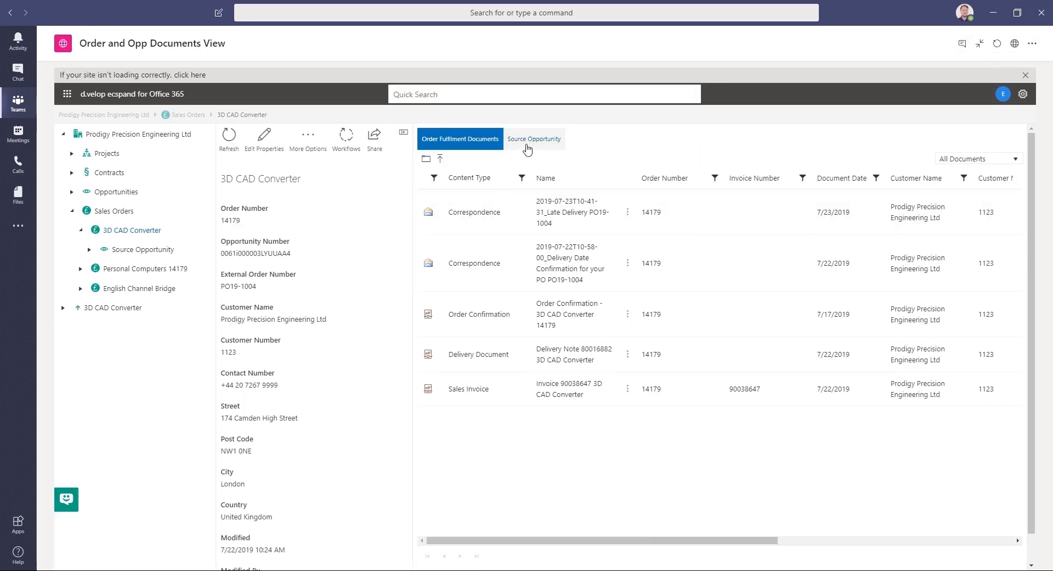
click(535, 138)
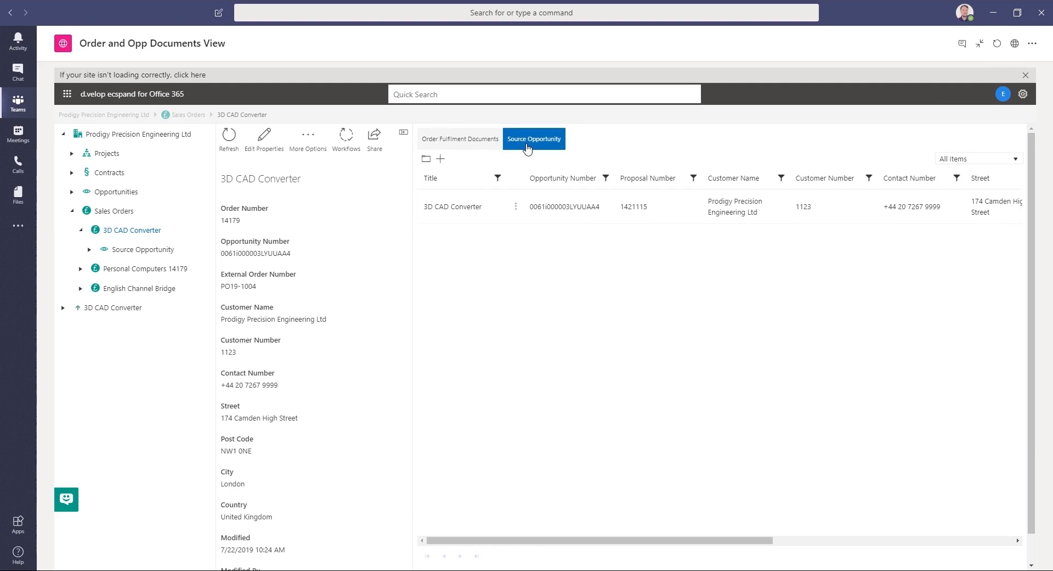